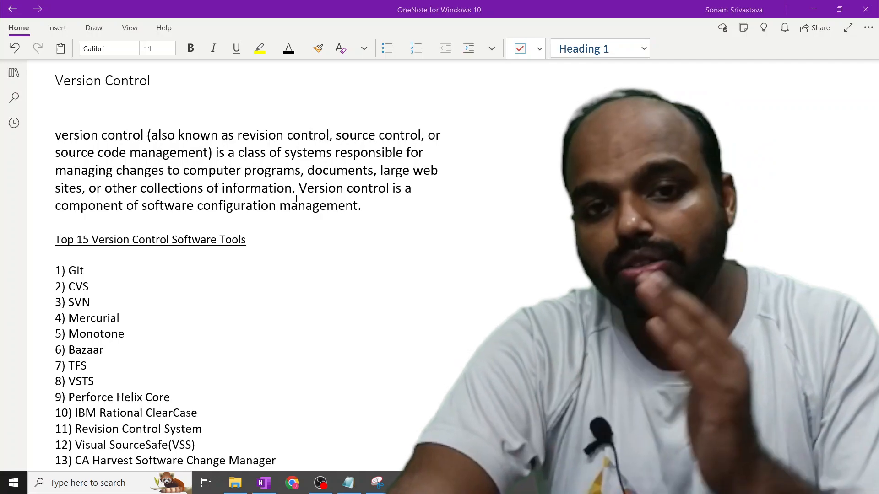
Step: Read through the document's list of fifteen version-control tools, noting ClearCase
scroll(down, 3)
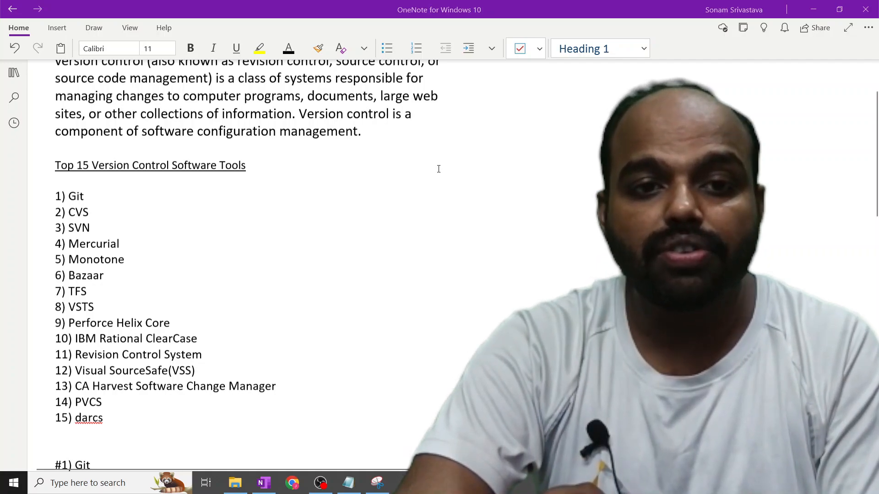
scroll(down, 3)
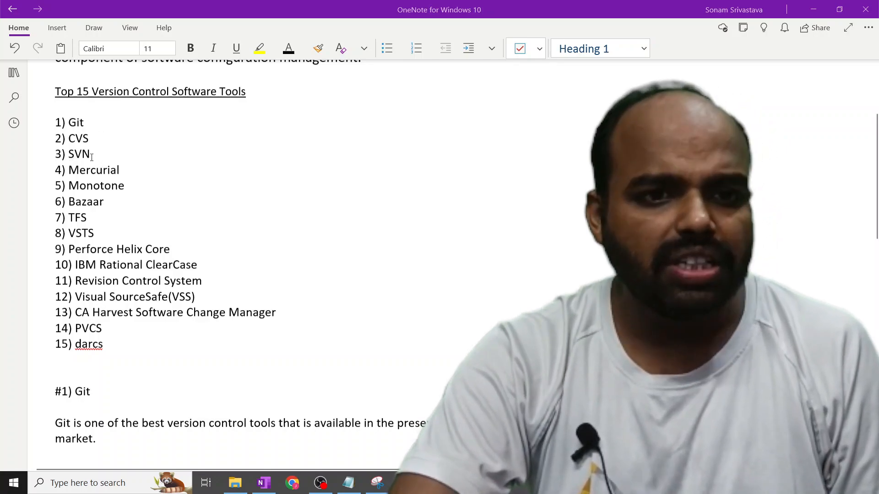
drag(56, 122, 112, 359)
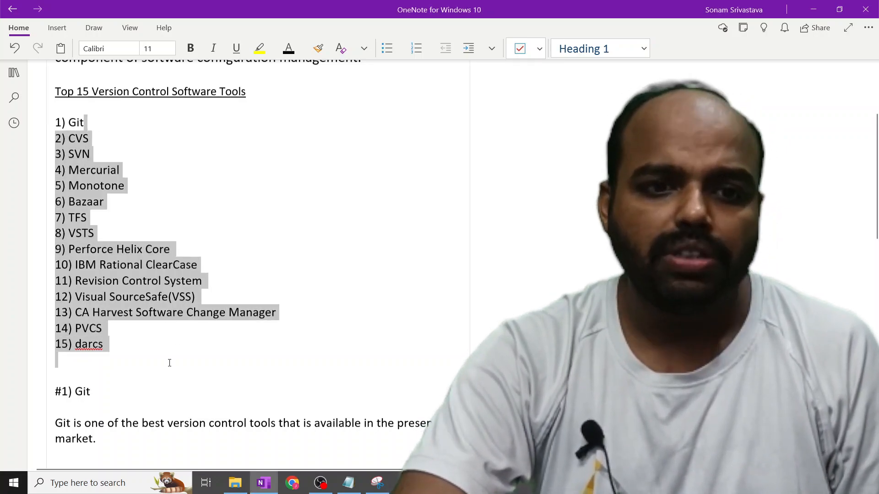
click(104, 202)
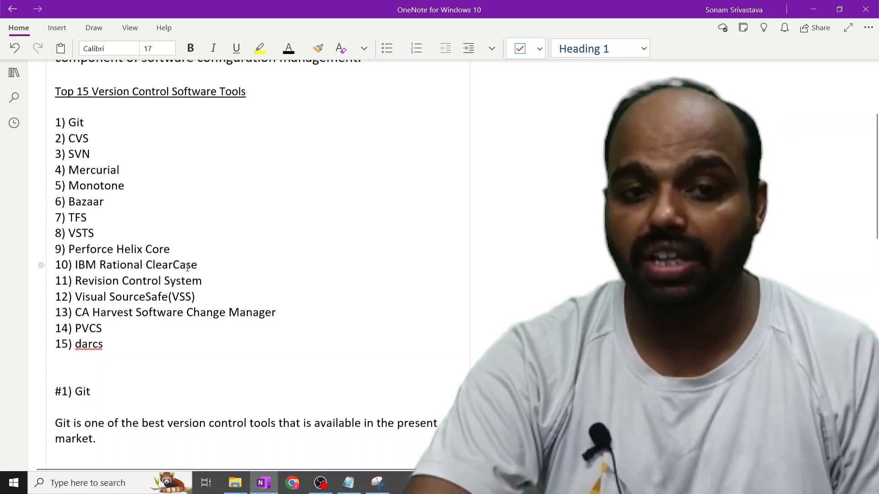
double_click(172, 265)
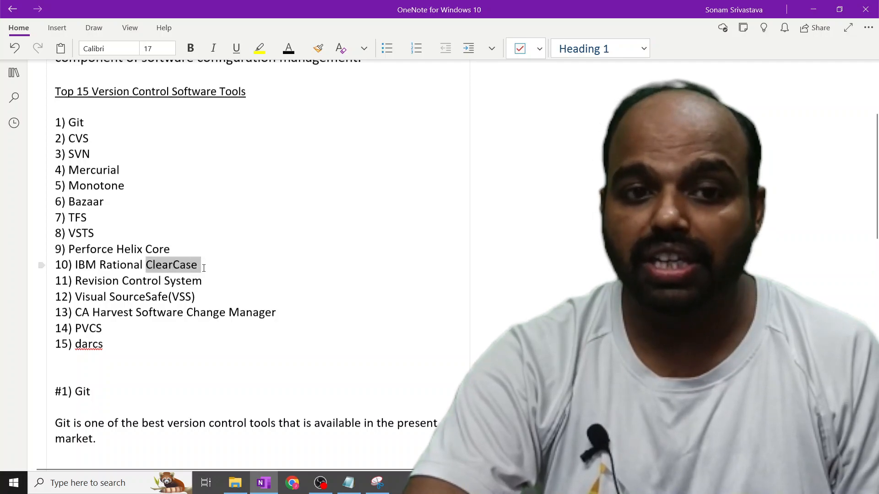
click(113, 281)
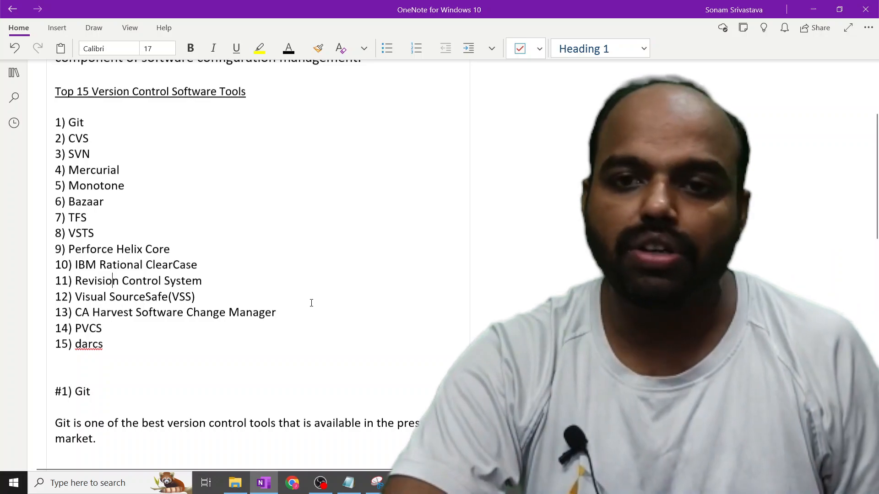
scroll(down, 3)
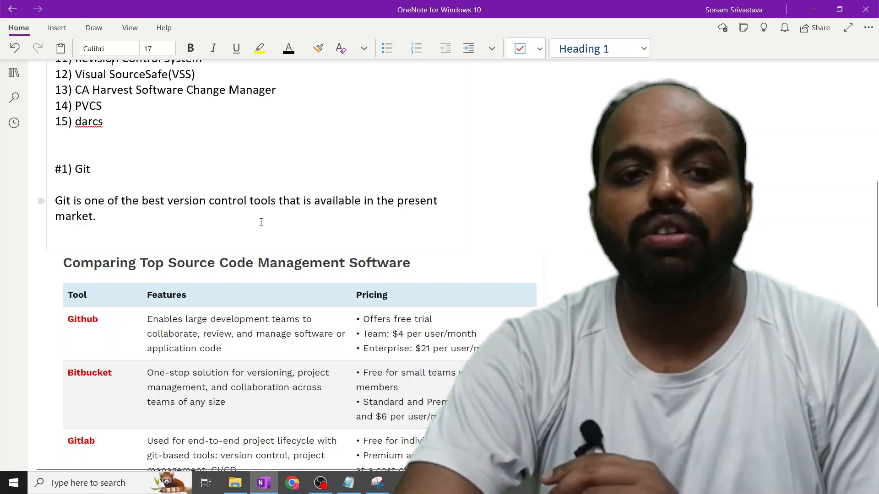
mouse_move(328, 210)
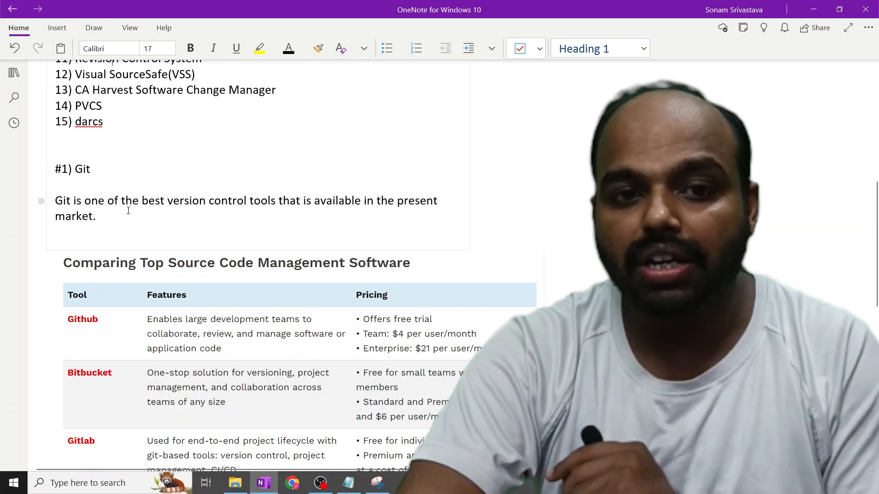
scroll(down, 3)
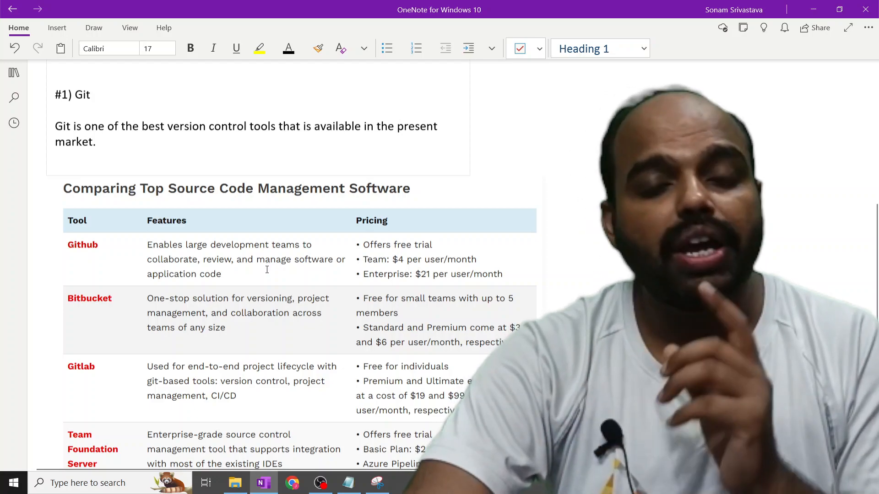
scroll(down, 3)
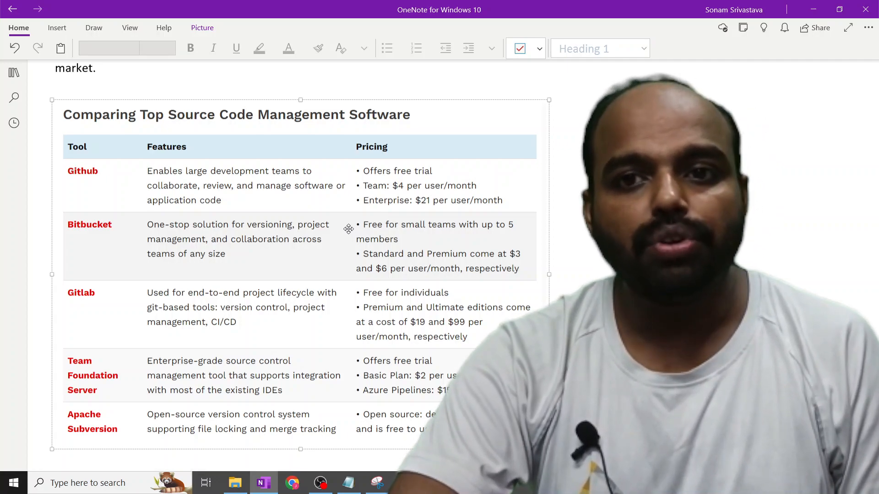
mouse_move(341, 239)
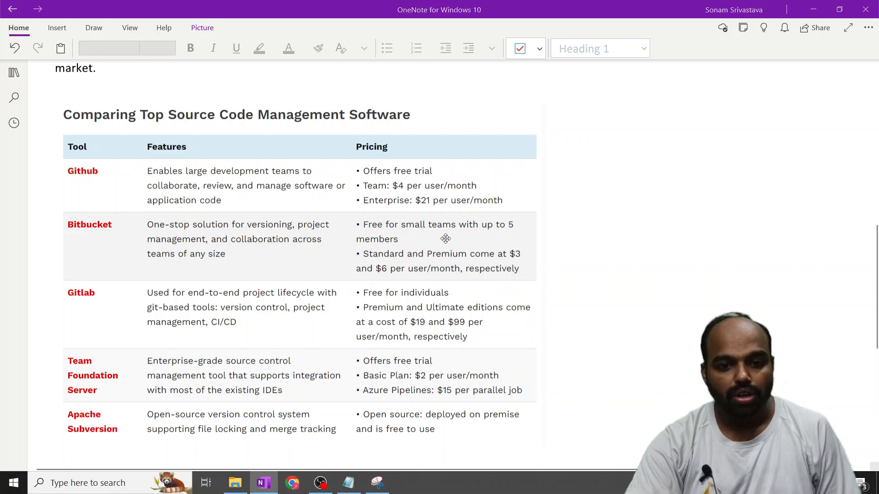
Step: In Chrome, Google 'git' and open GitHub's home page from the results
click(292, 482)
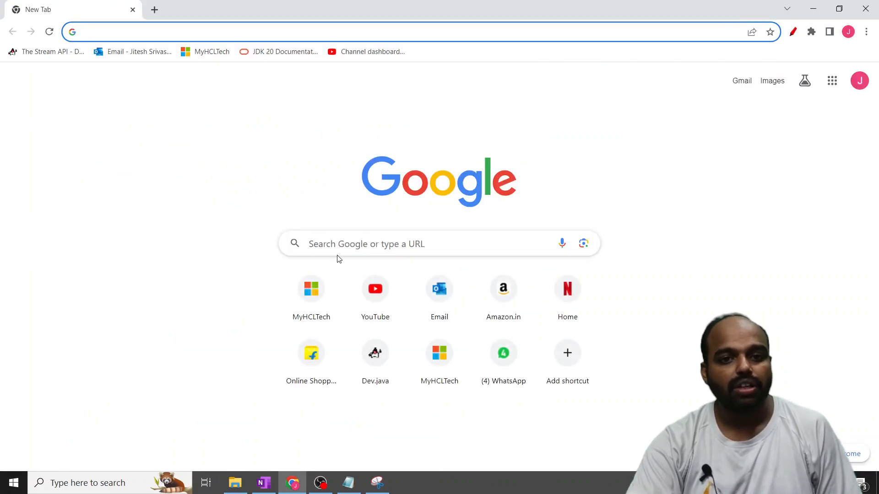
text(gu)
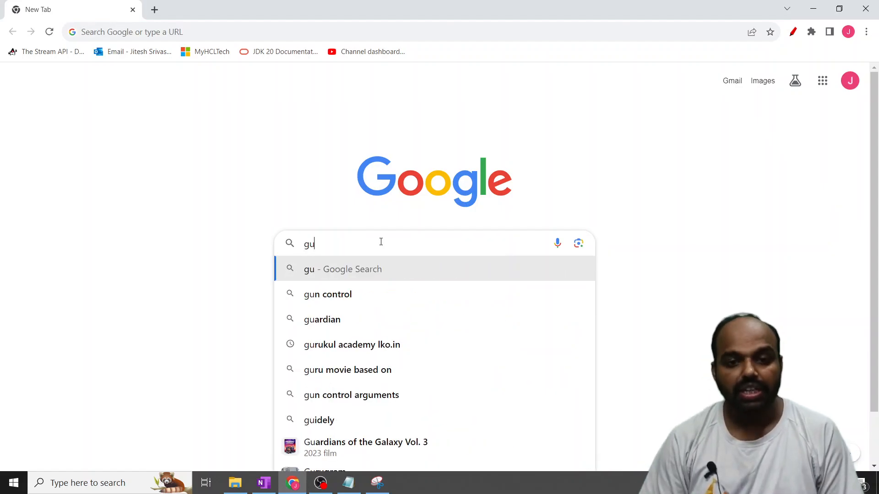
text(git)
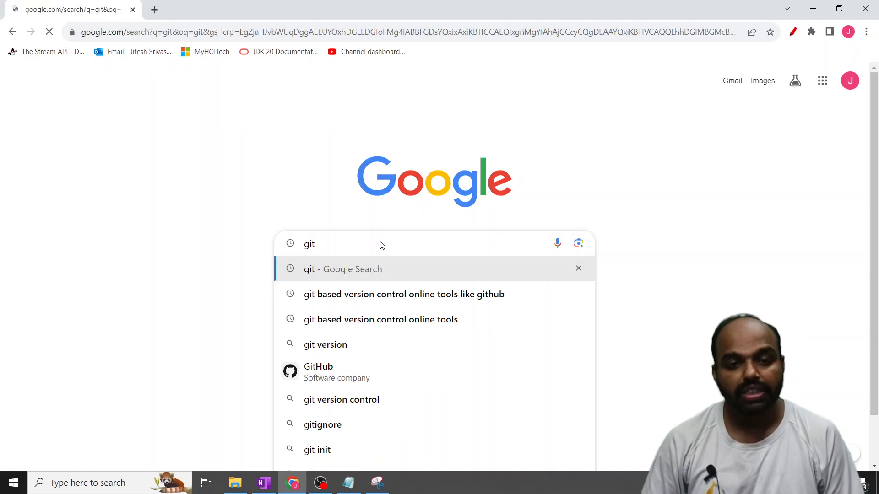
click(342, 269)
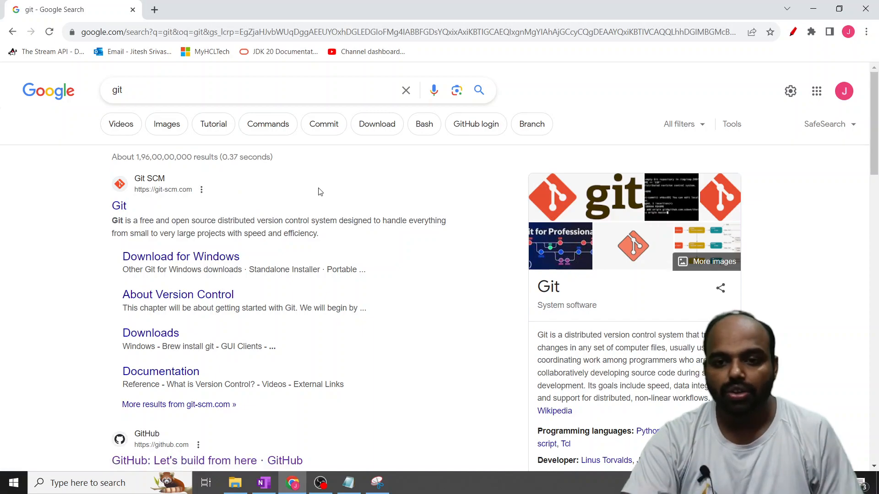
scroll(down, 3)
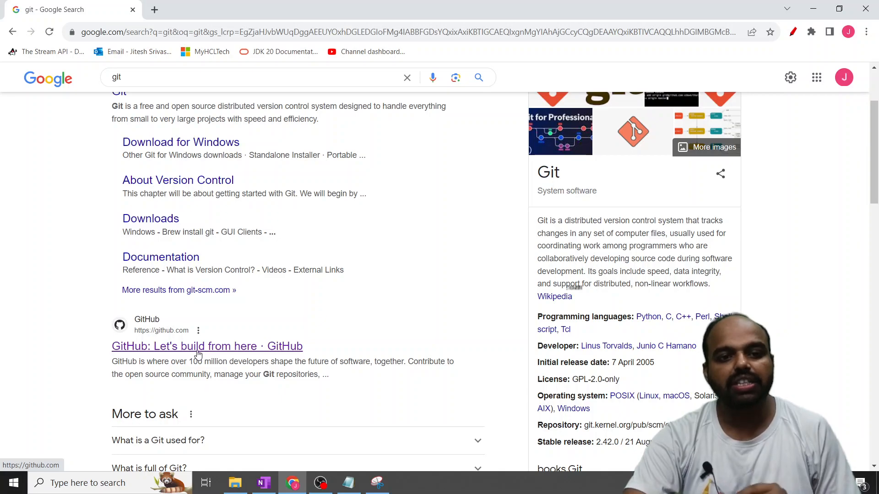
click(198, 346)
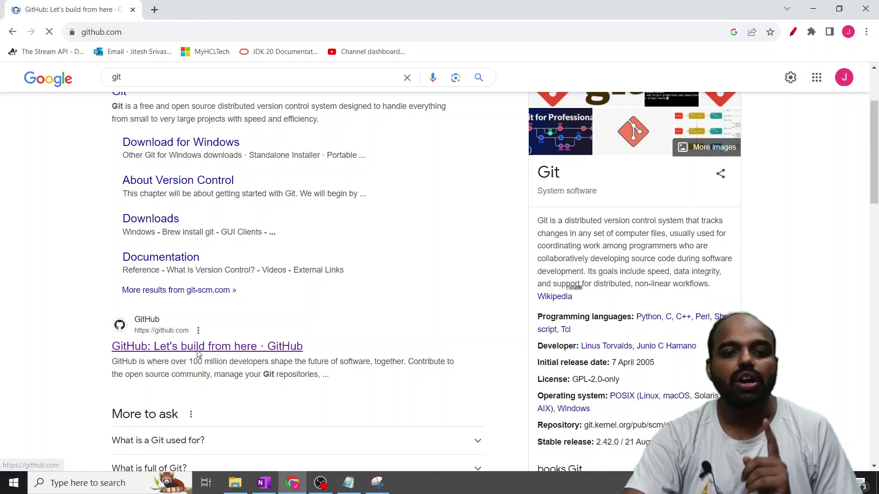
click(192, 346)
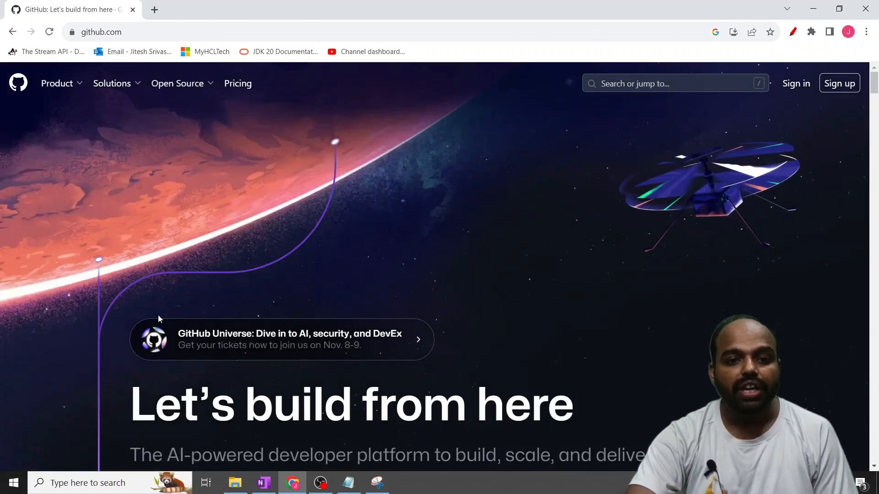
mouse_move(533, 233)
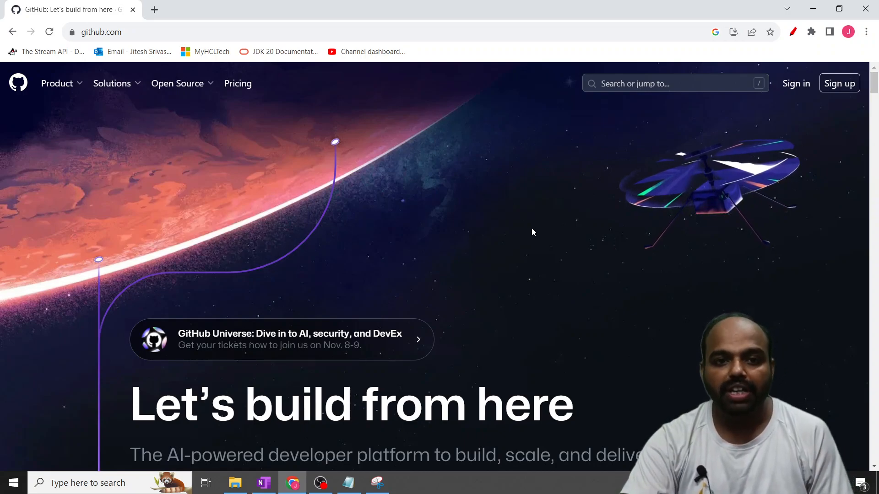
Step: Browse github.com/features through Collaborative Coding, then return home via the Product menu
scroll(down, 3)
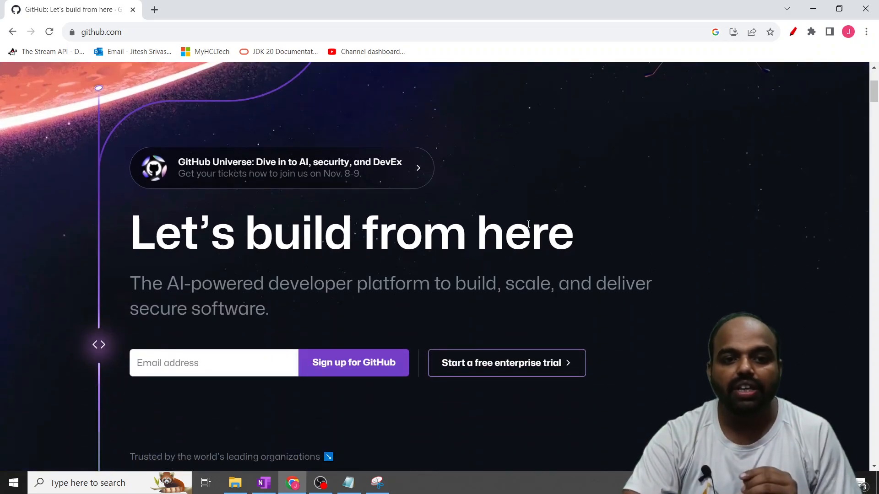
scroll(up, 3)
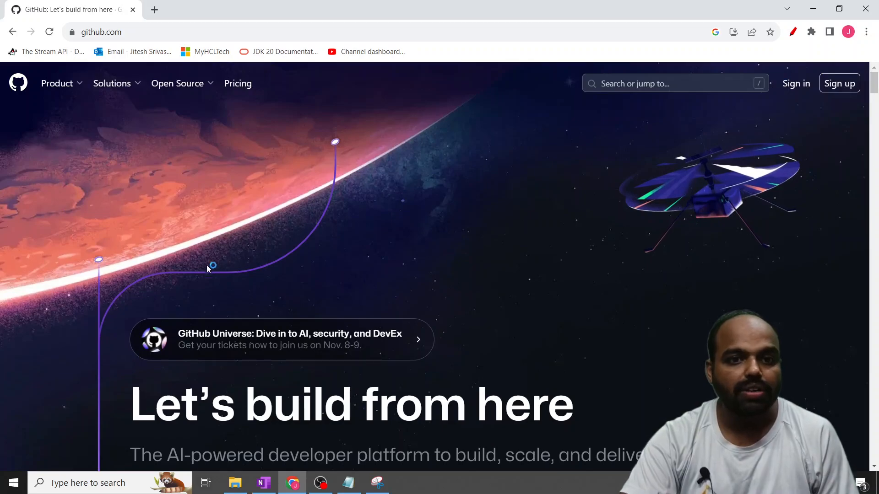
click(57, 83)
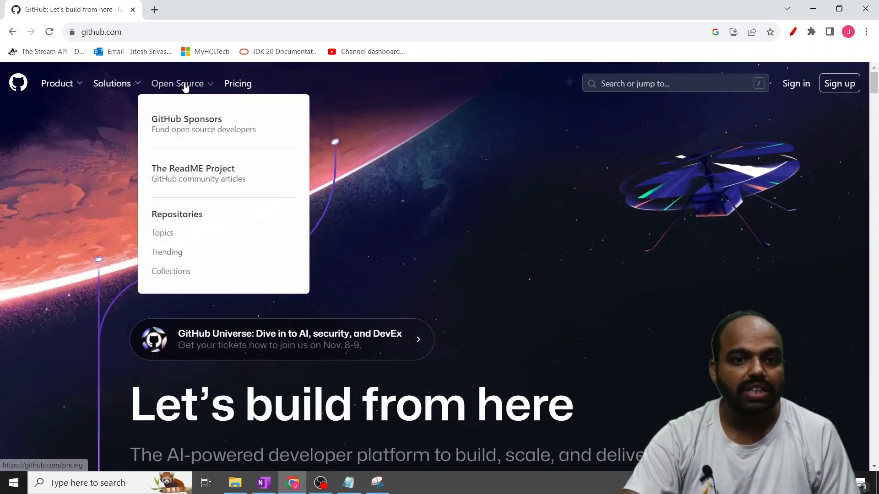
click(57, 84)
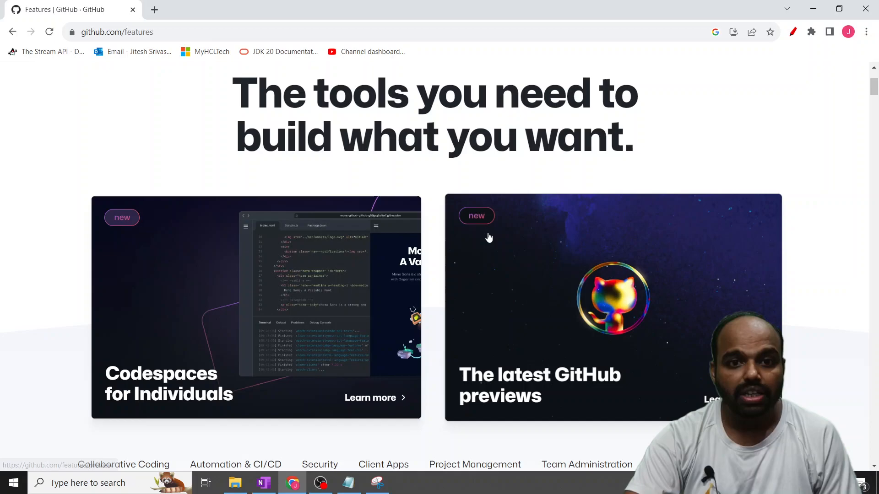
scroll(down, 3)
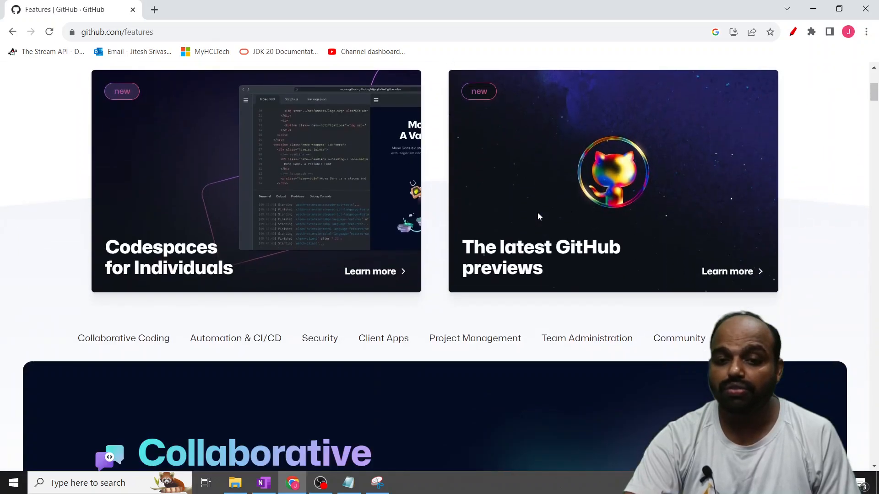
scroll(down, 3)
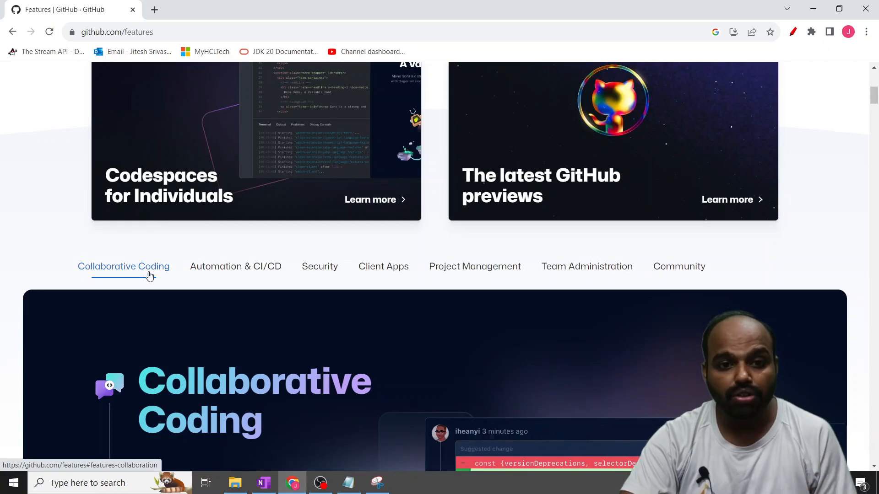
mouse_move(332, 285)
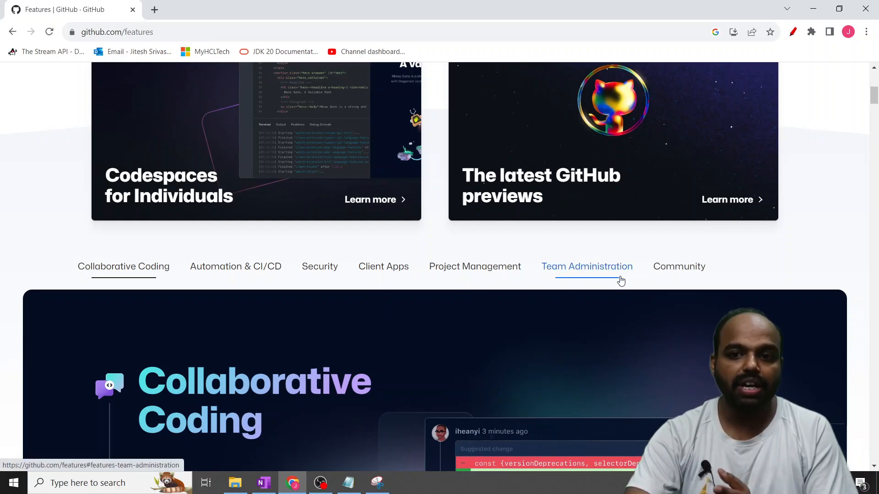
scroll(down, 3)
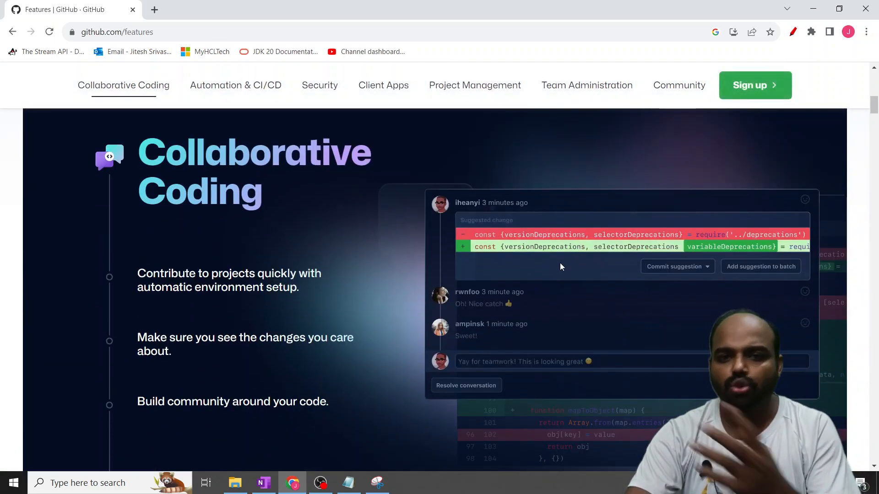
mouse_move(326, 219)
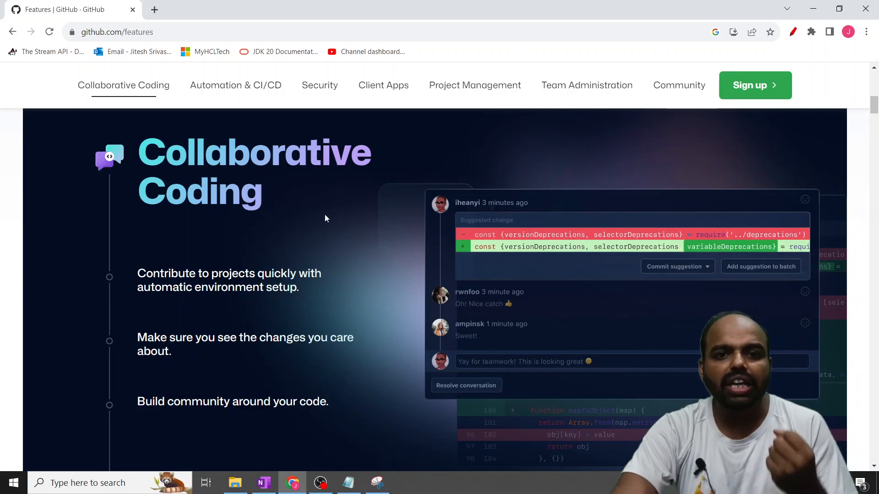
mouse_move(307, 259)
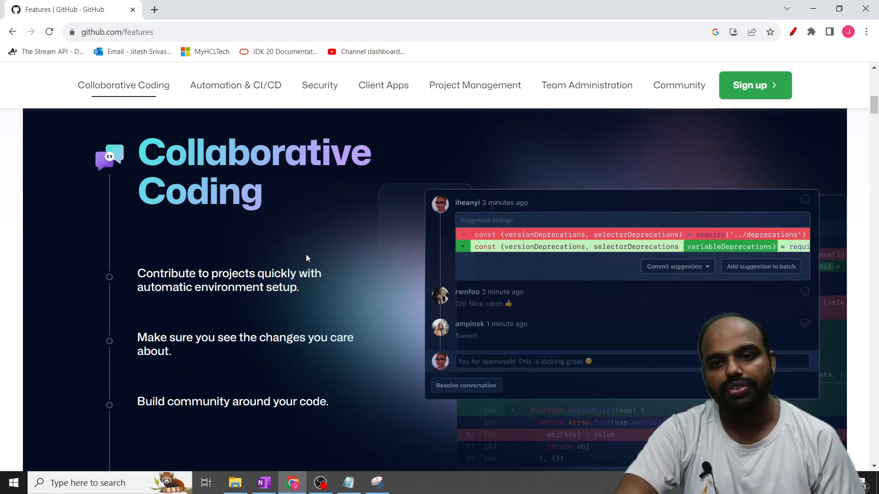
mouse_move(304, 279)
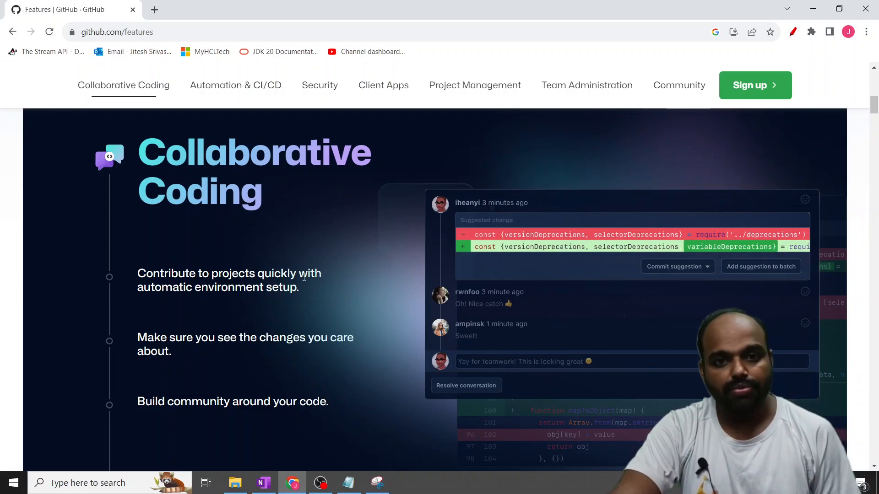
mouse_move(324, 272)
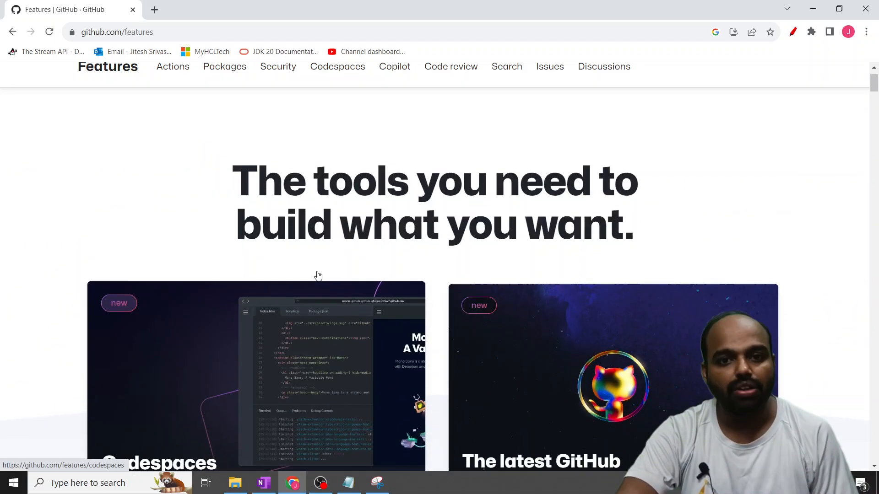
click(57, 83)
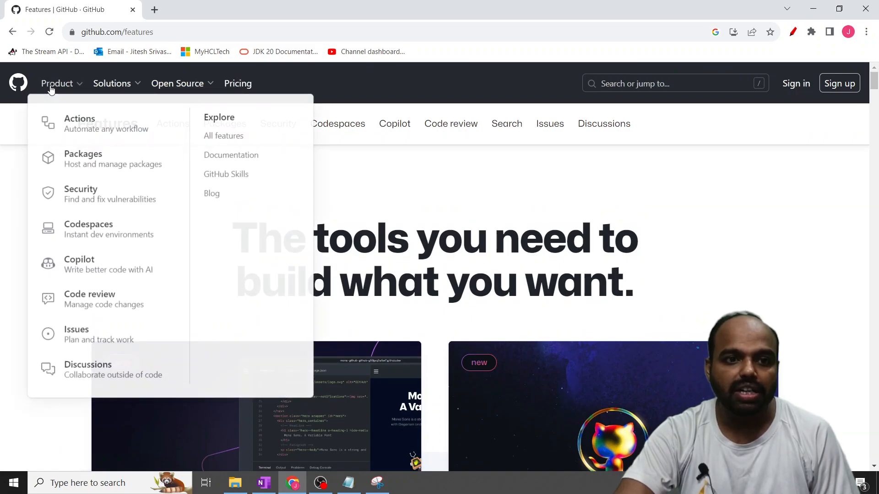
click(17, 83)
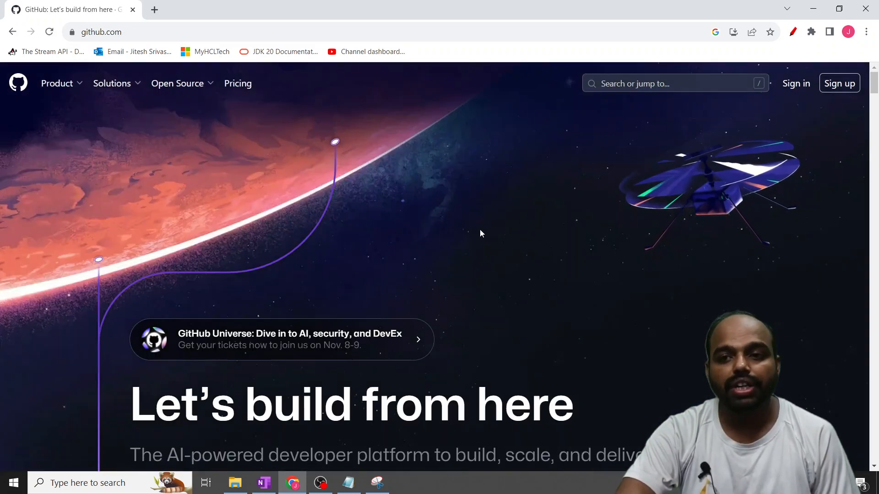
Step: From Sign in, choose 'Create an account' to reach the email sign-up page
click(796, 83)
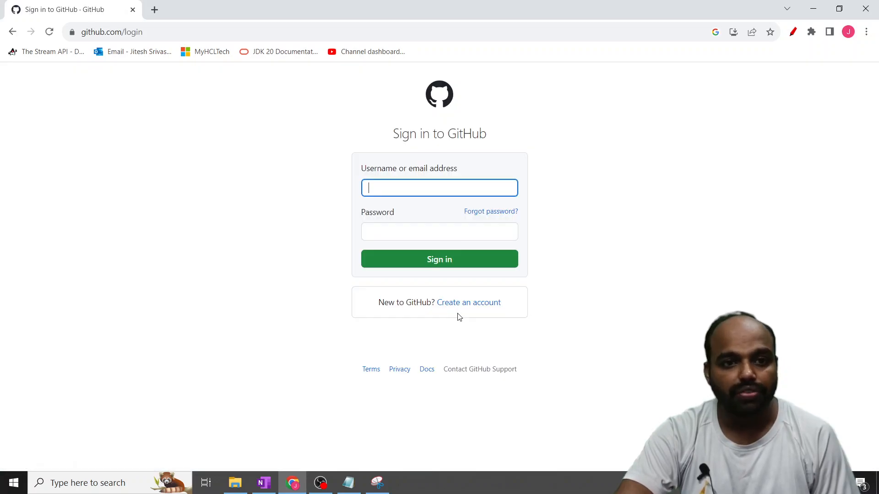
mouse_move(572, 213)
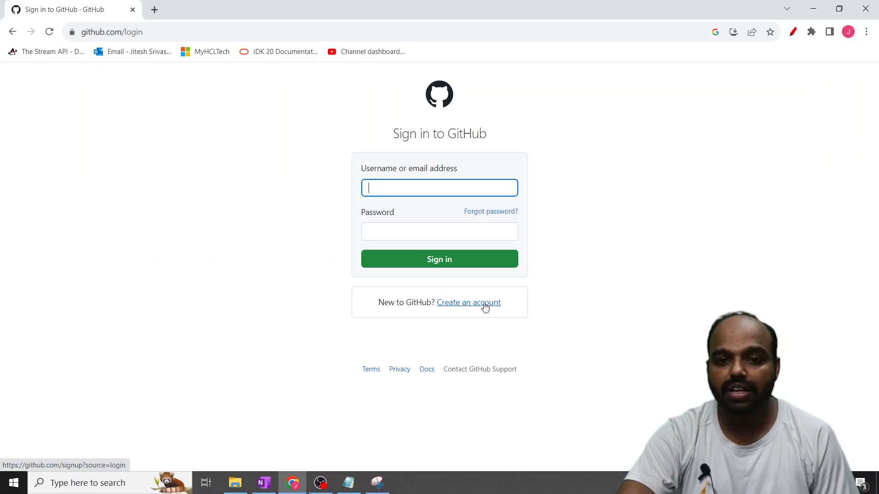
click(468, 303)
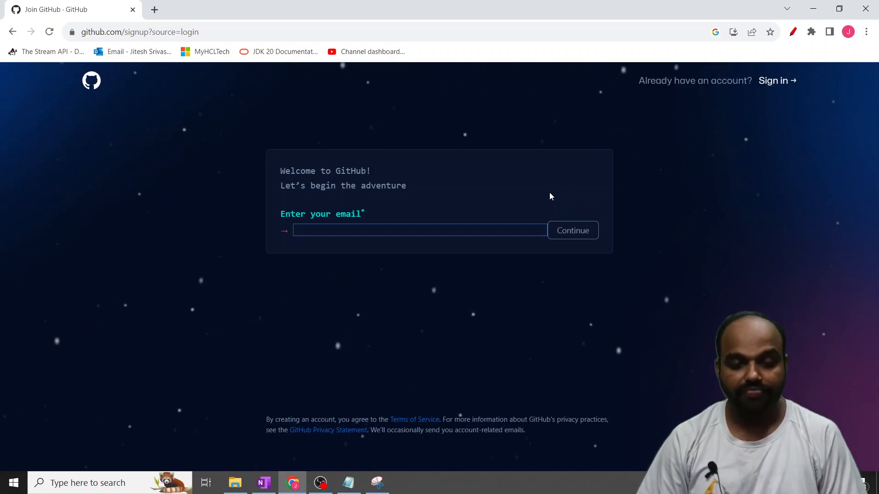
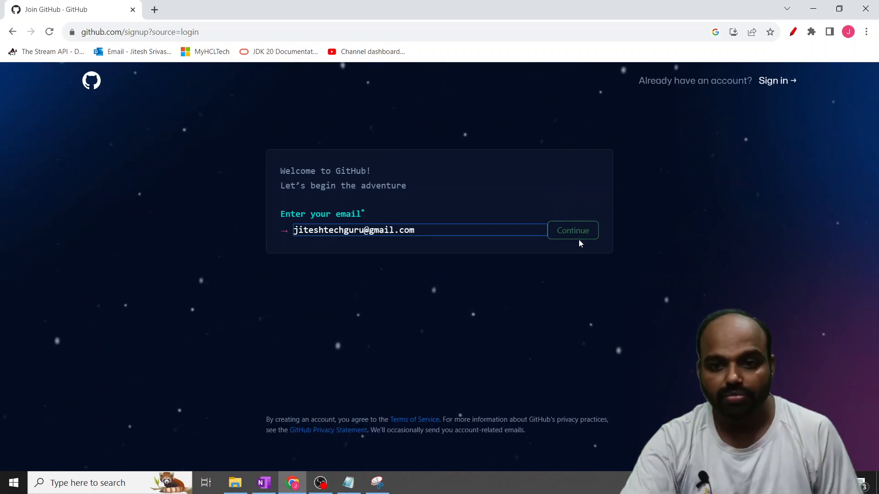
Step: Enter the sign-up email (jitesht...) and continue to the password field
click(573, 230)
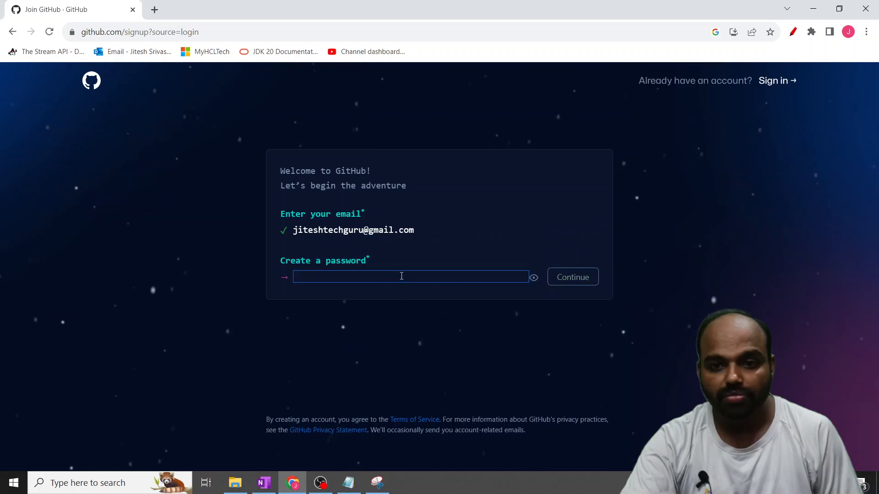
click(573, 277)
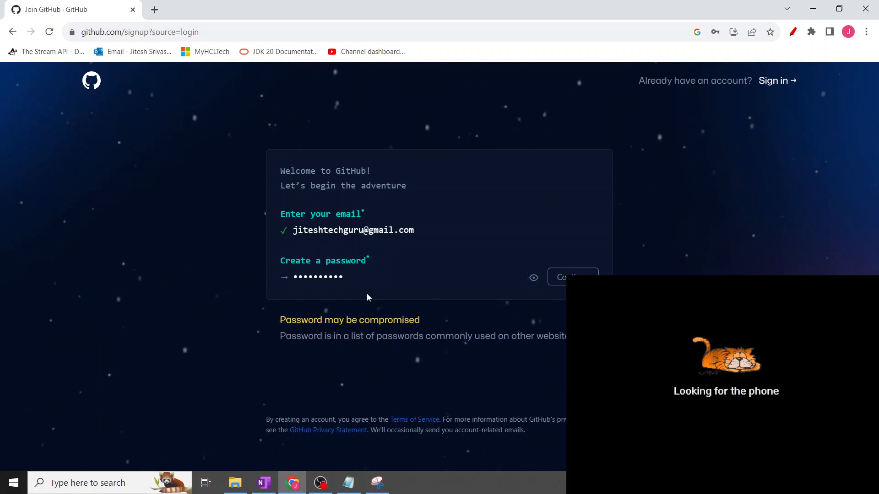
mouse_move(360, 293)
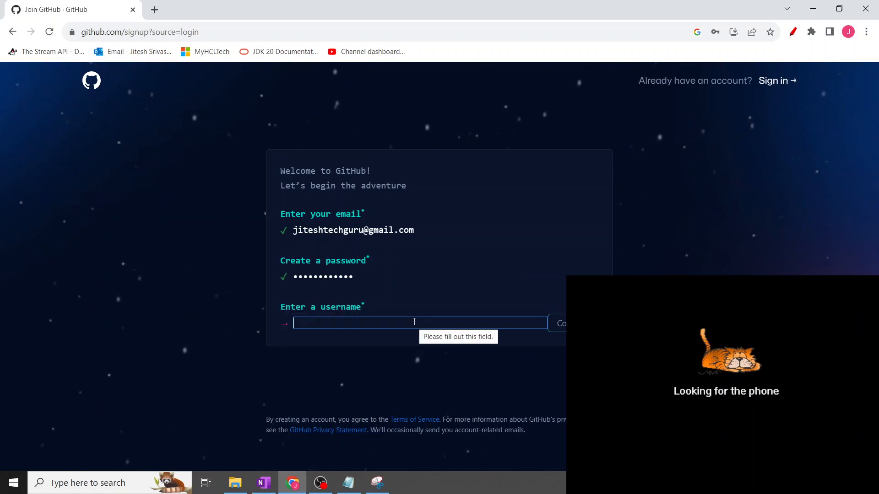
Step: Enter the username jiteshtechg and confirm it as available
text(j)
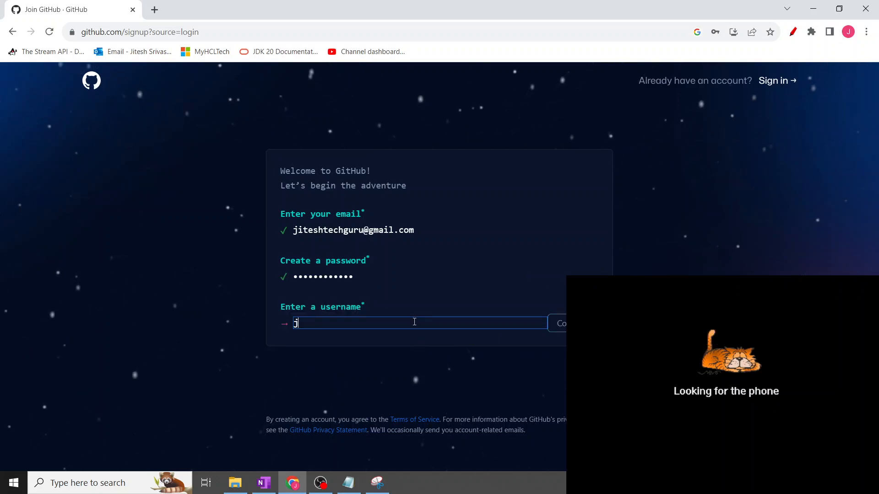
text(iteshtechguru)
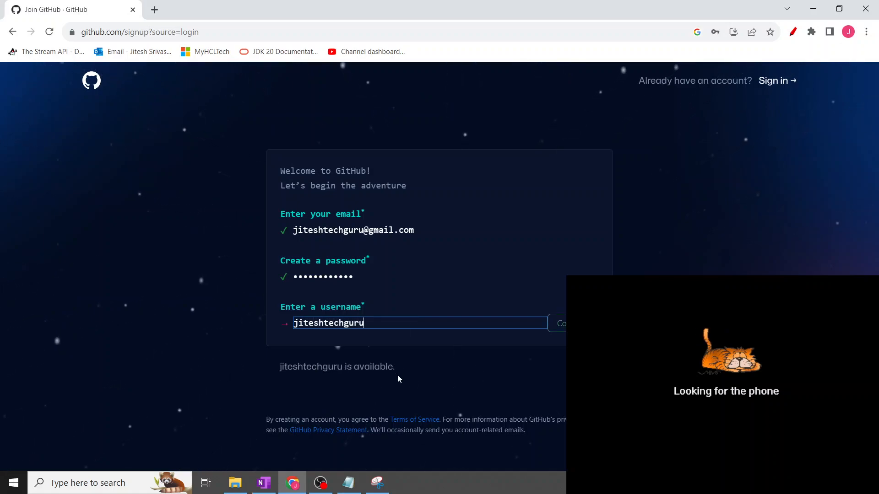
mouse_move(334, 338)
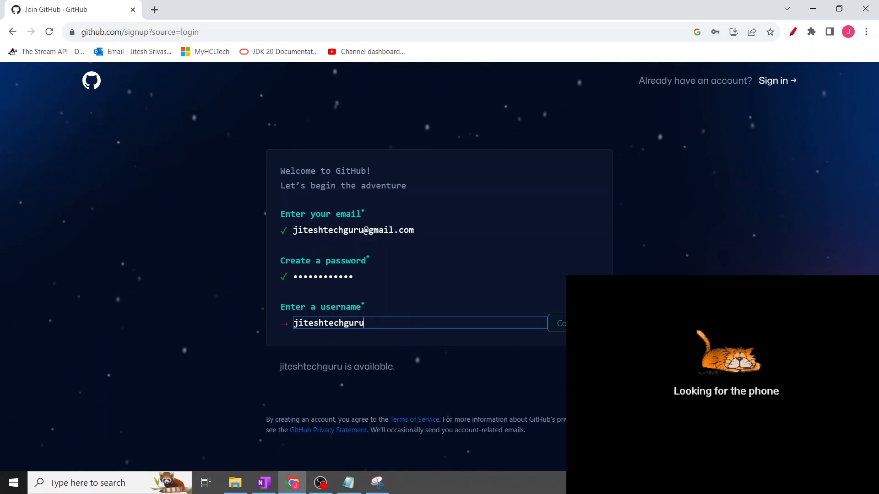
click(563, 323)
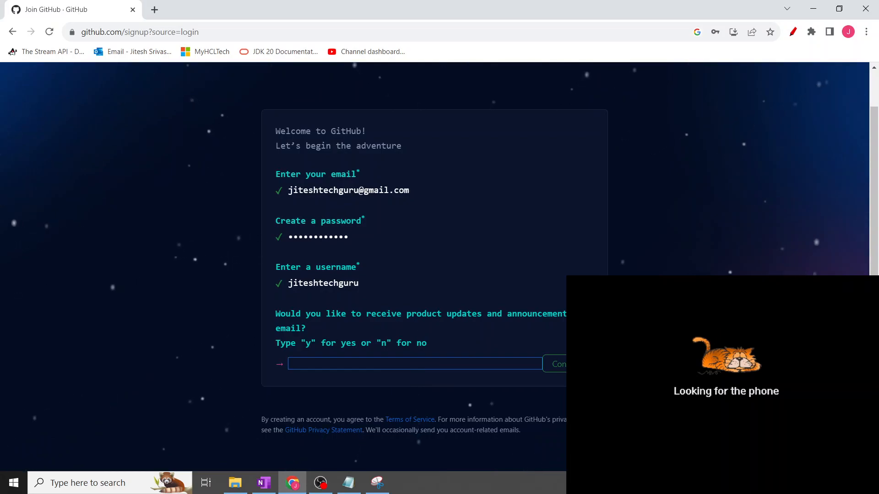
Step: Answer 'y' to product update emails and start the human verification puzzle
text(y)
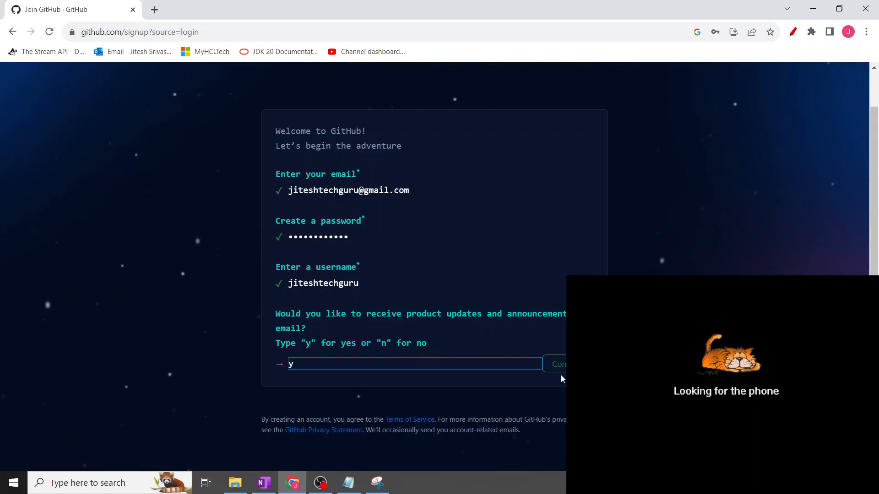
click(560, 364)
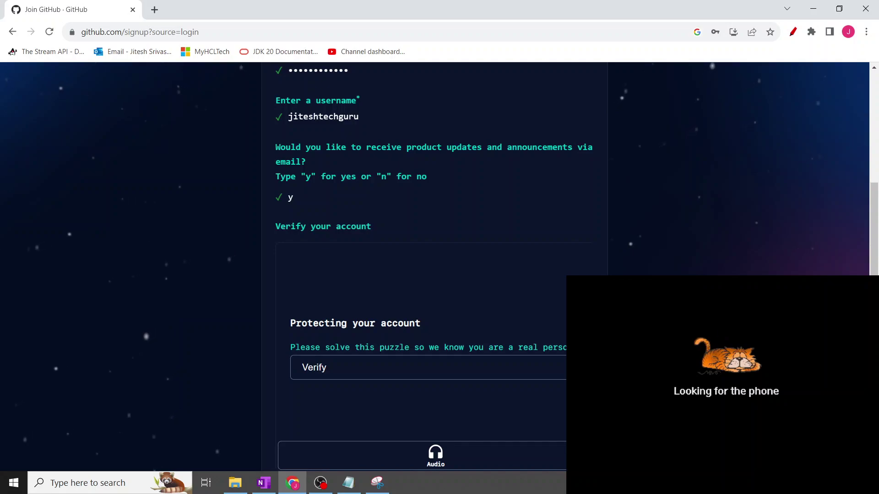
scroll(down, 3)
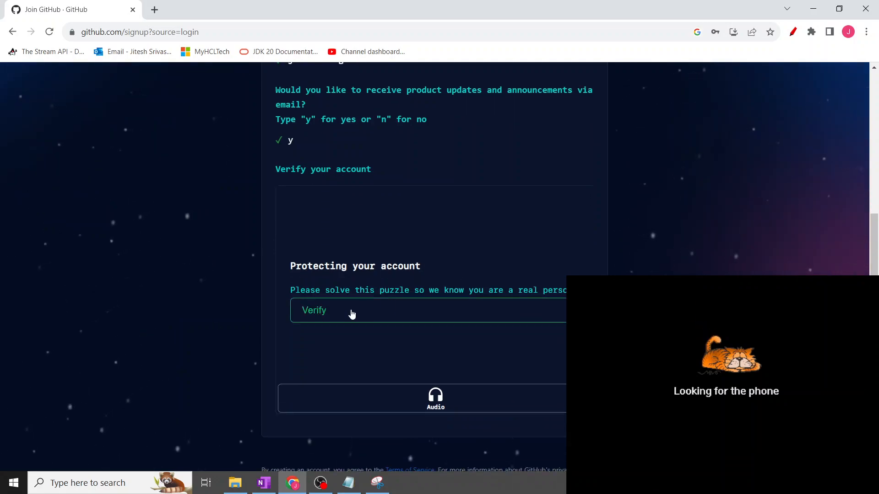
click(314, 310)
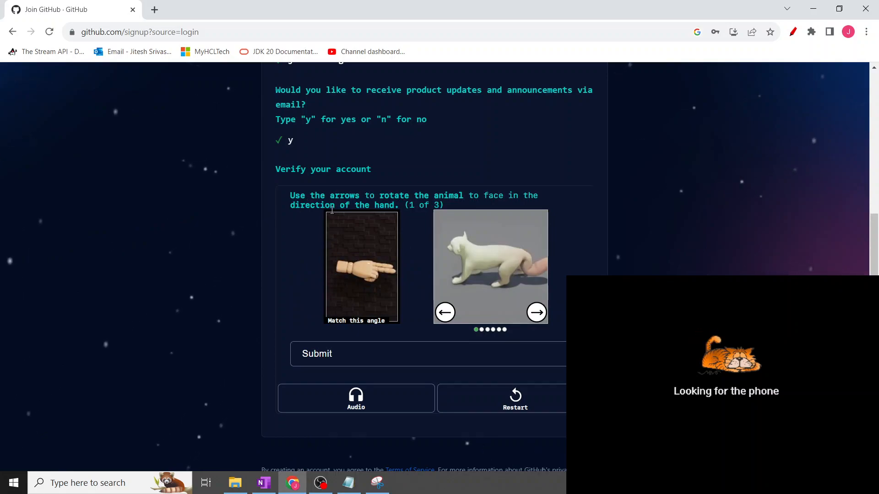
mouse_move(462, 206)
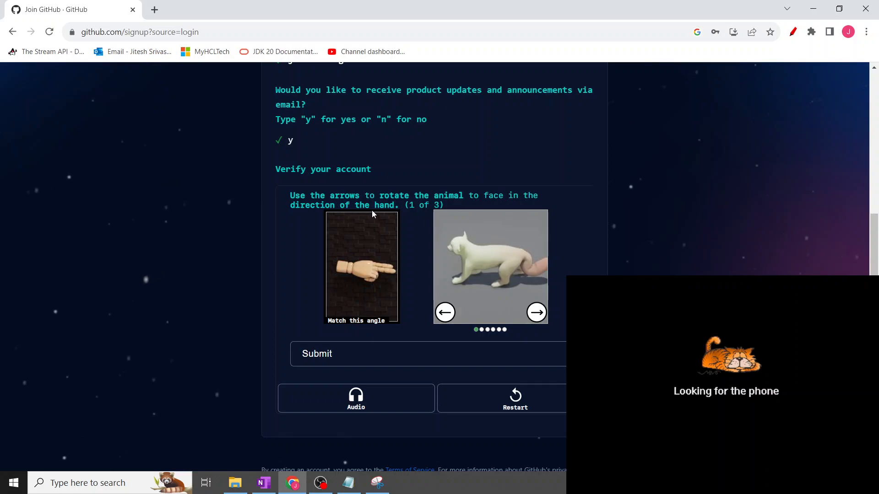
Step: Rotate the animal to match the hand and submit the first three puzzles
click(536, 312)
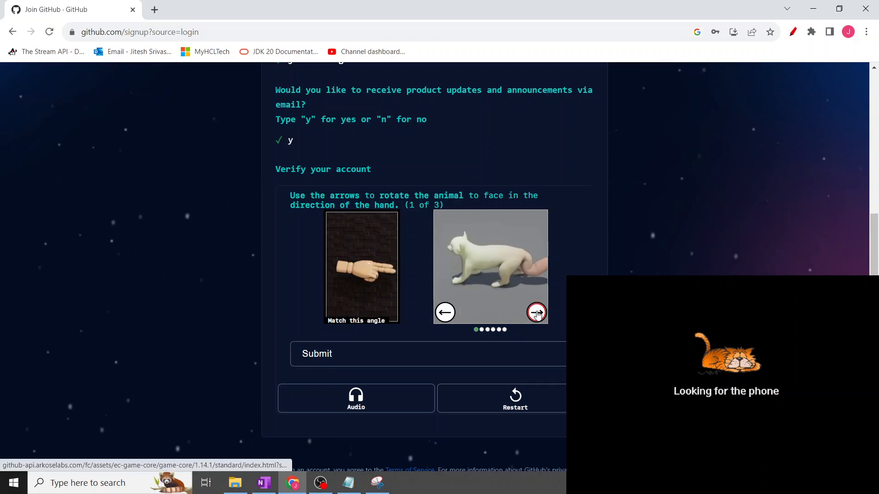
click(536, 313)
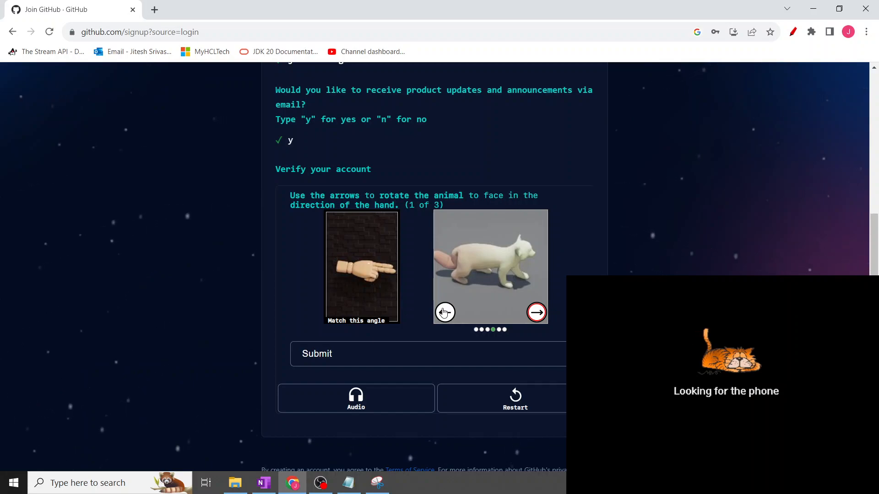
click(445, 313)
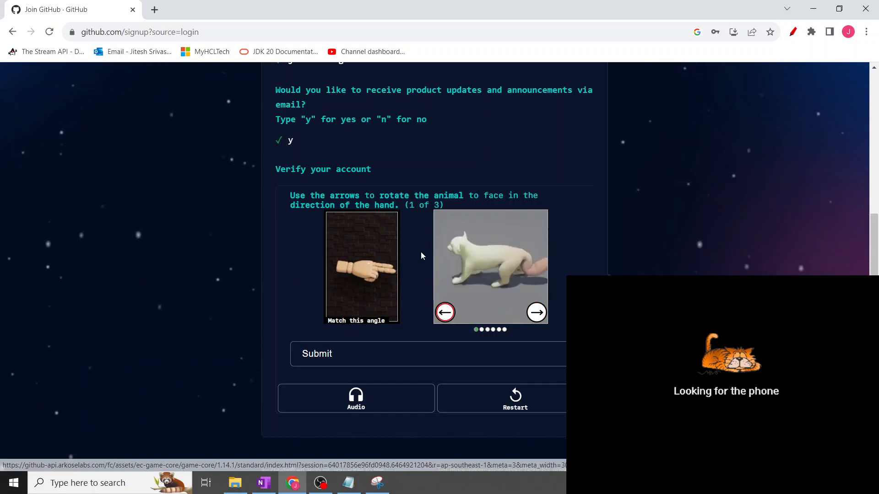
click(317, 354)
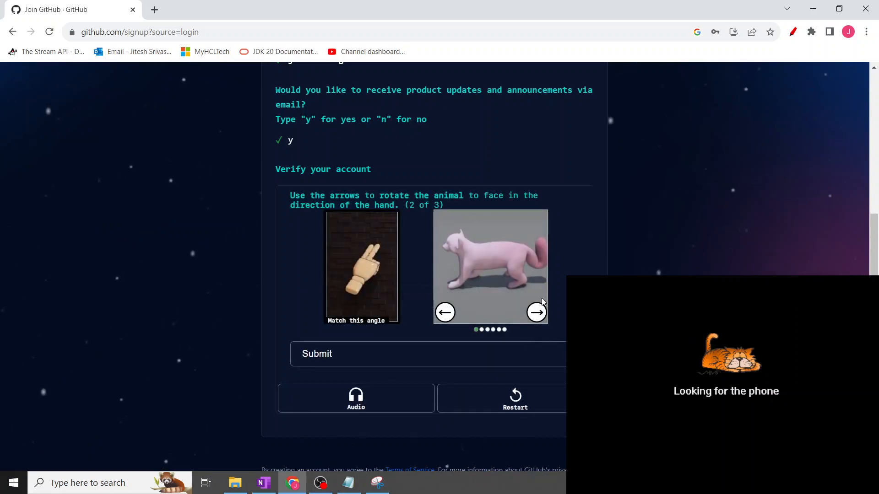
click(536, 312)
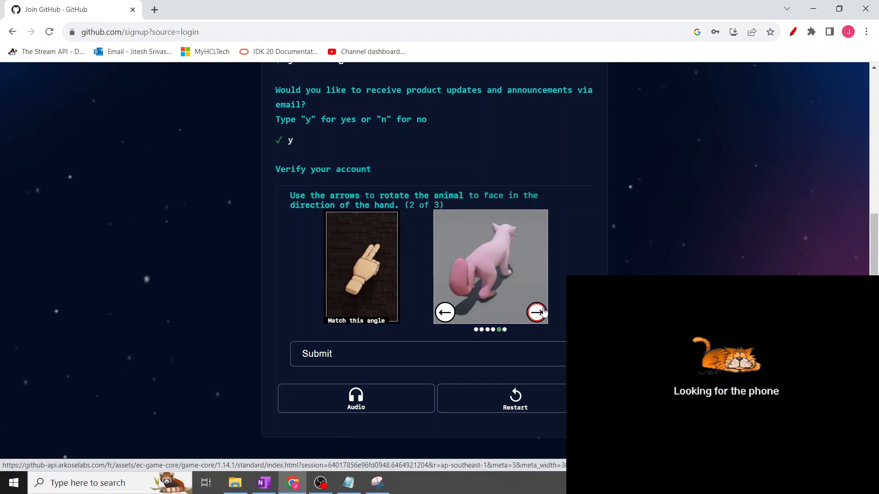
mouse_move(410, 368)
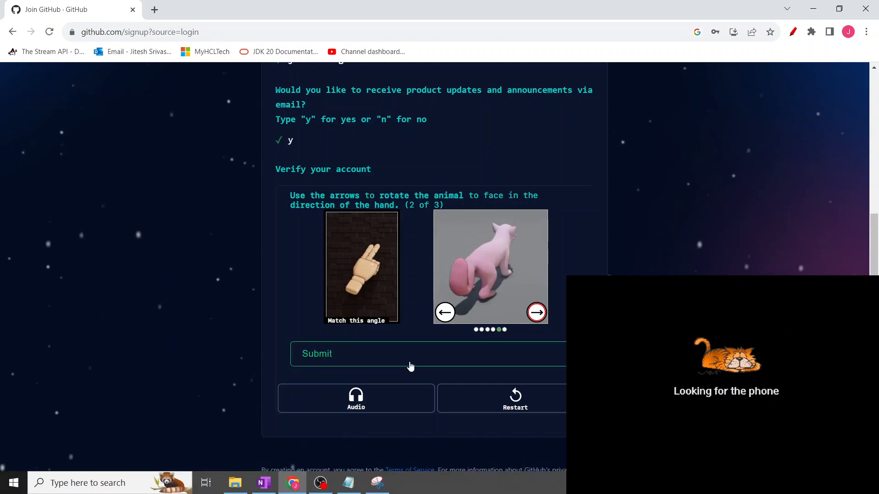
click(317, 354)
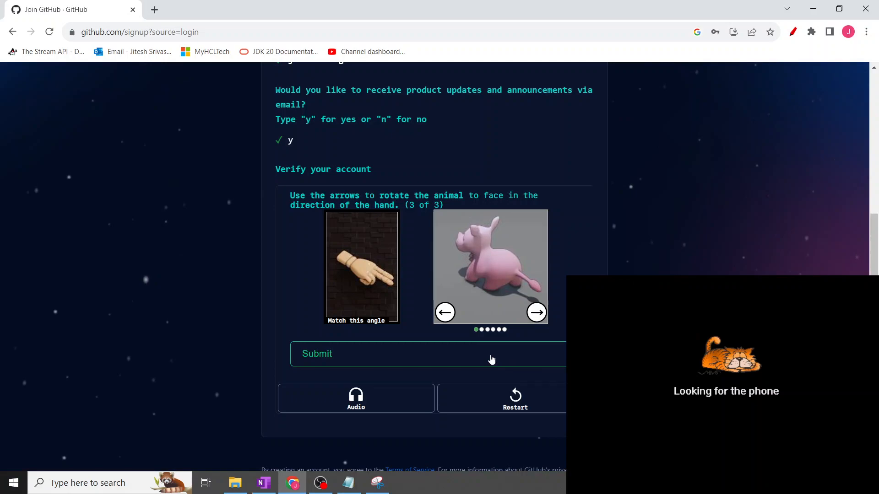
click(317, 354)
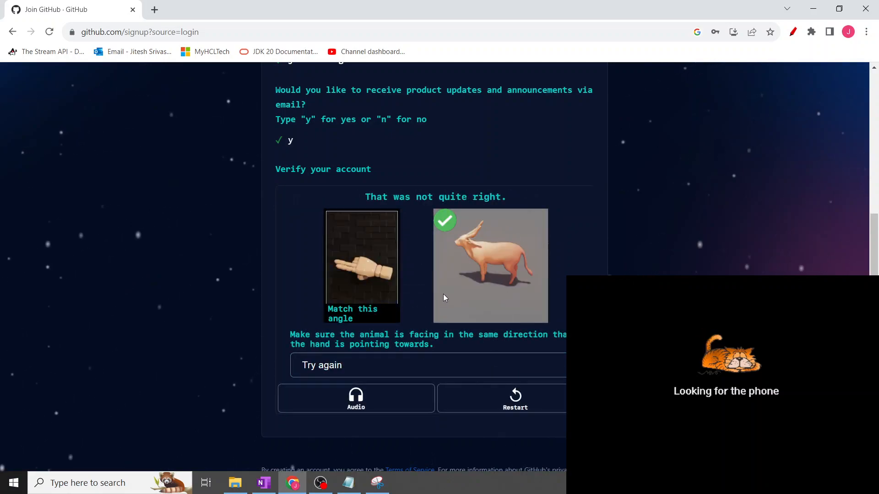
mouse_move(501, 210)
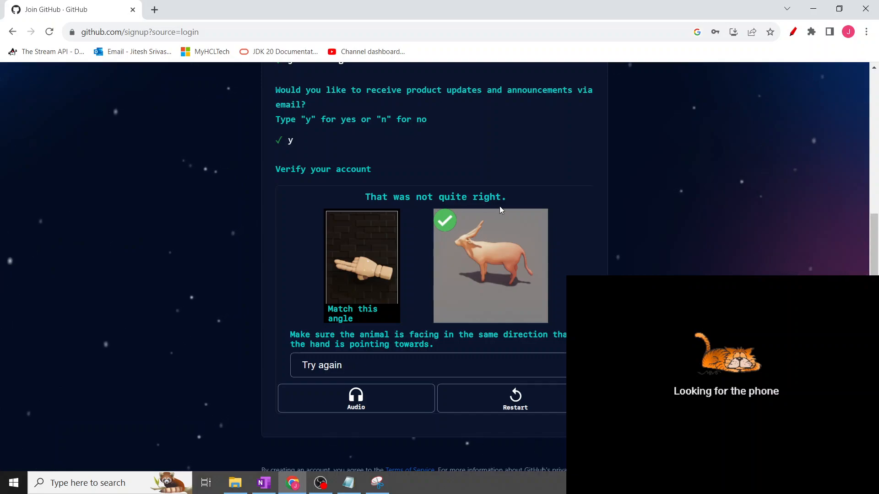
Step: Retry after the wrong answer and solve the final rotation puzzle to pass the check
click(322, 365)
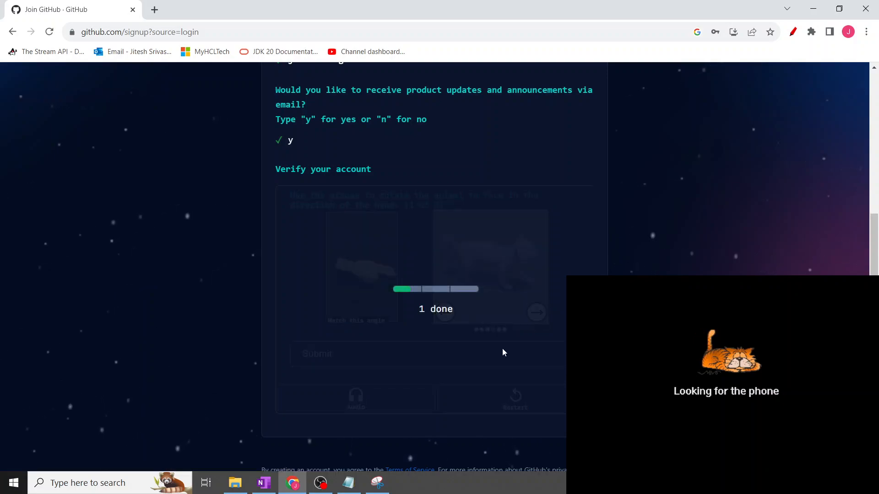
click(536, 312)
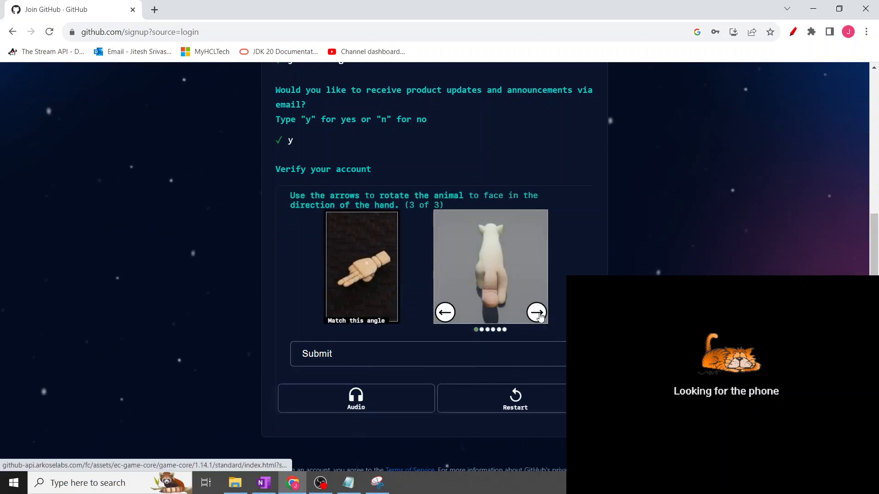
click(445, 312)
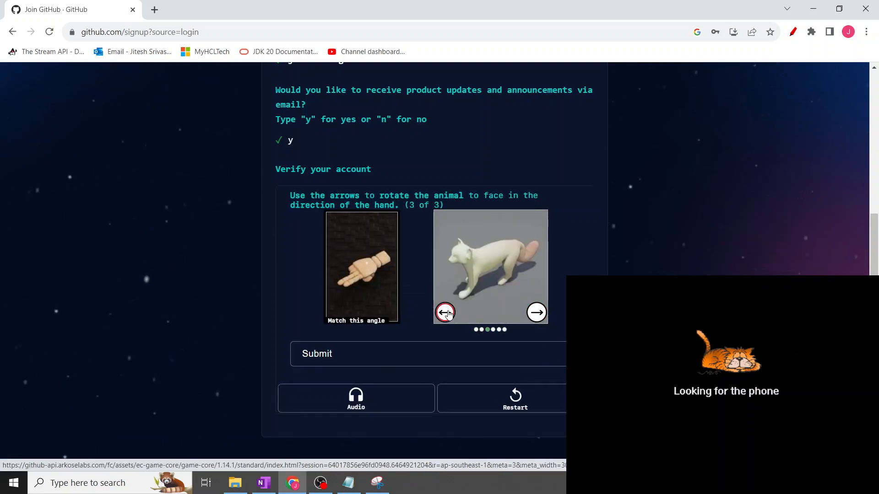
click(316, 354)
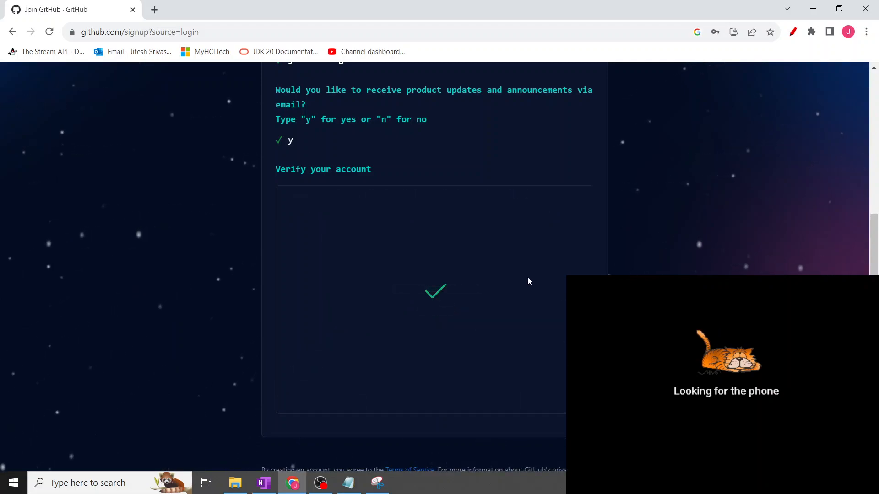
Step: Create the account, reach the launch-code entry field, and open a new browser tab
scroll(down, 3)
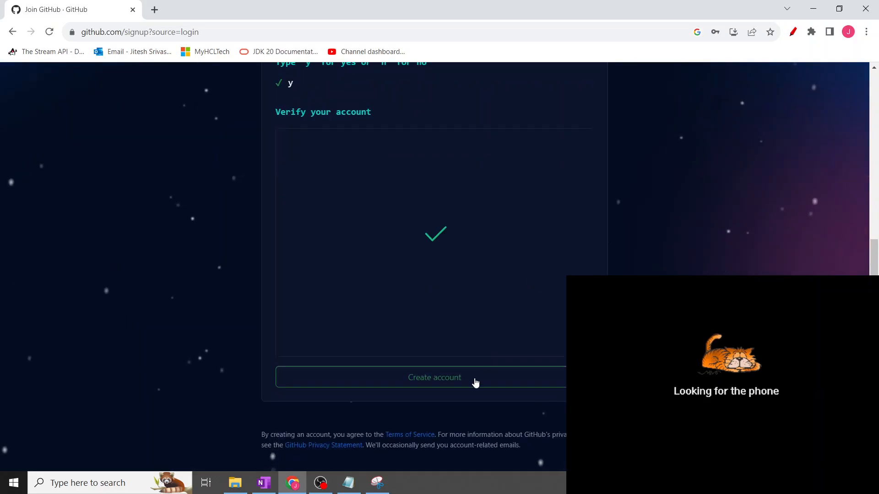
click(434, 377)
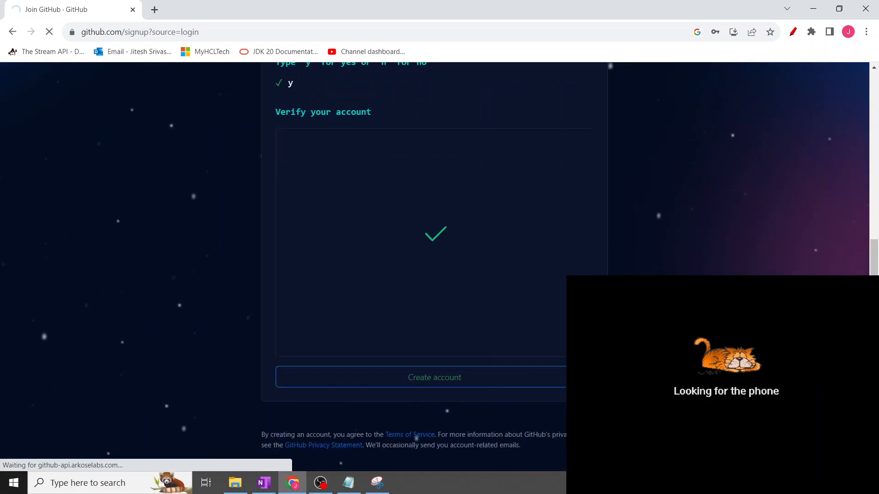
click(434, 377)
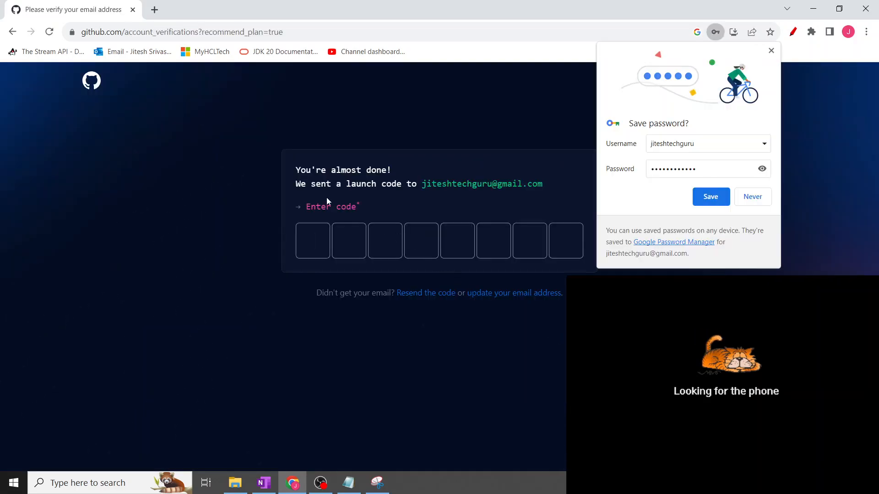
click(312, 240)
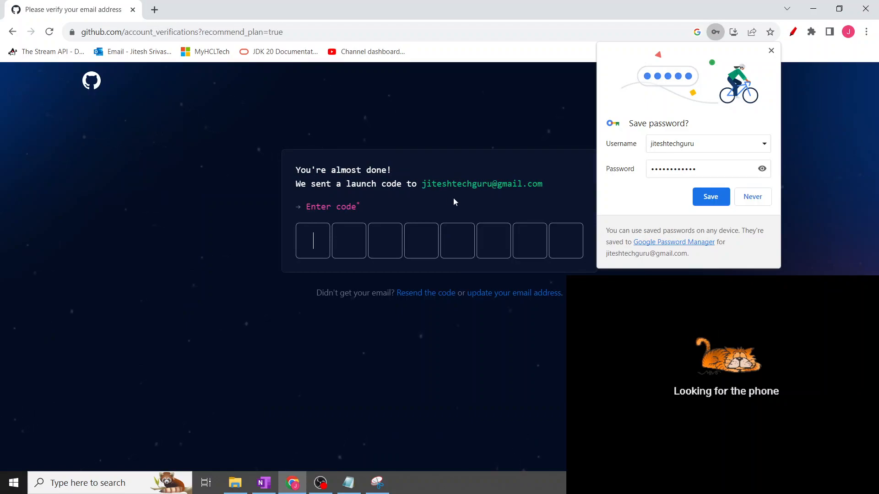
mouse_move(467, 193)
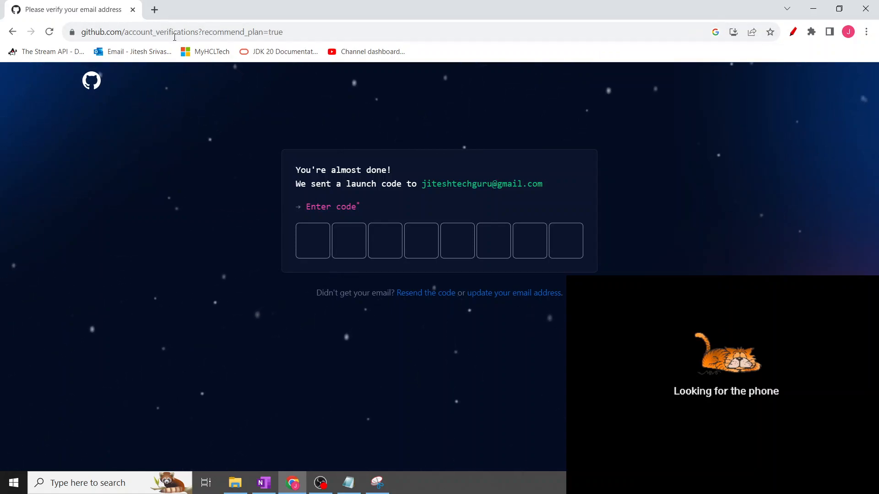
click(153, 10)
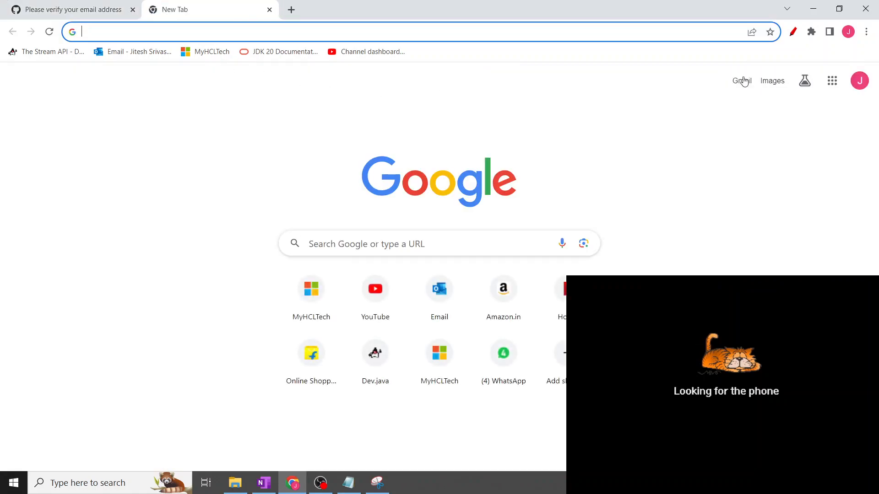
Step: Open Gmail and the 'Your GitHub launch code' email
click(742, 81)
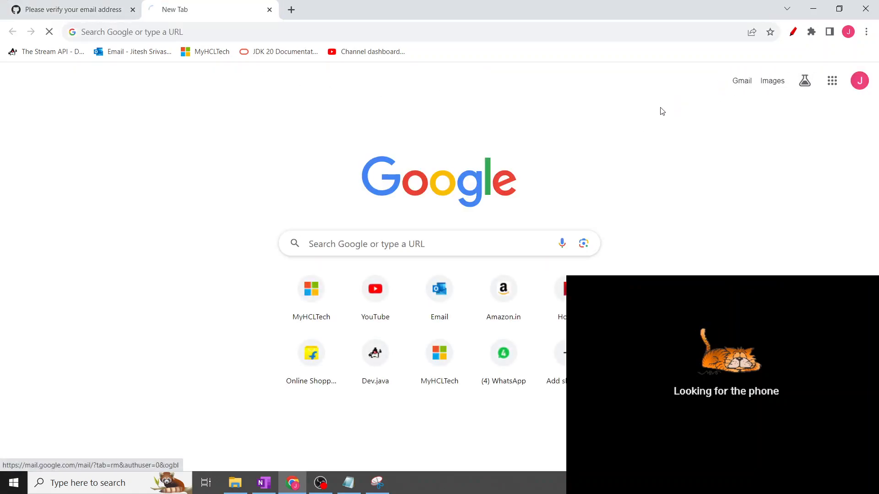
click(439, 289)
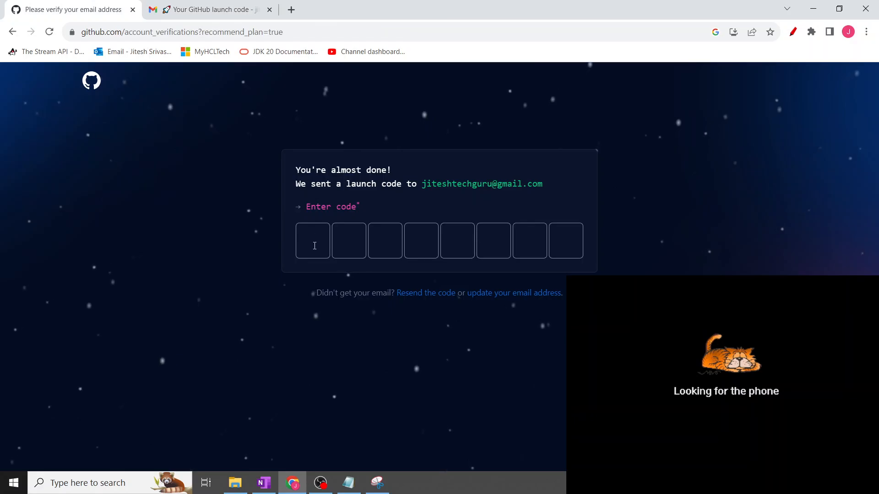
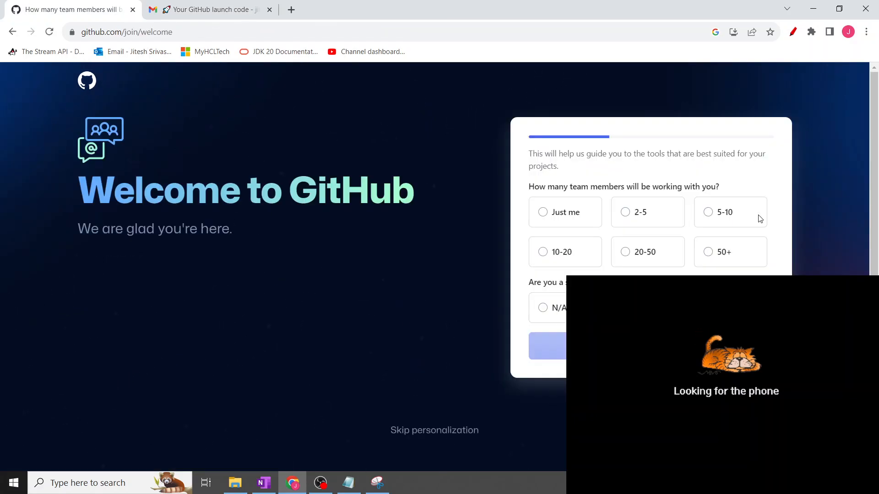
mouse_move(440, 235)
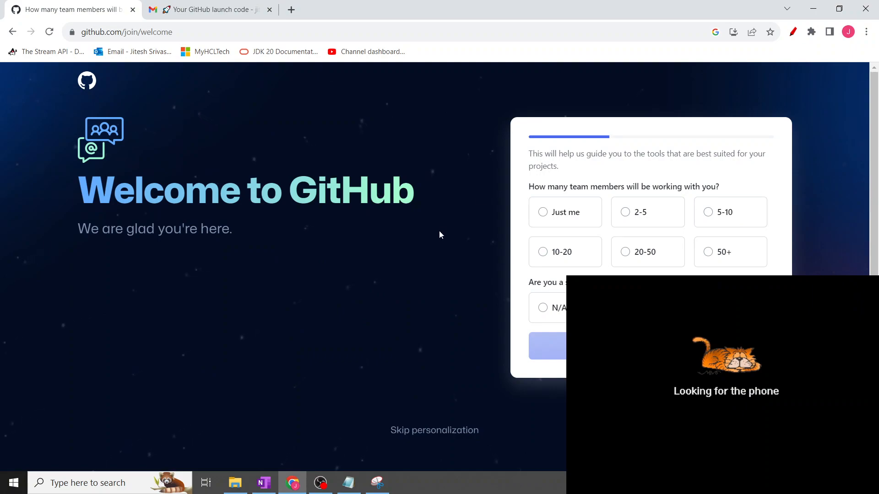
mouse_move(474, 281)
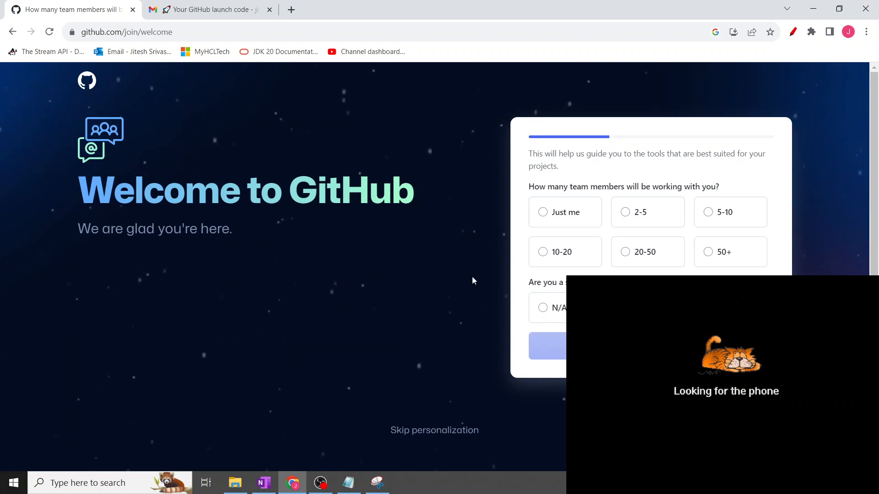
mouse_move(425, 435)
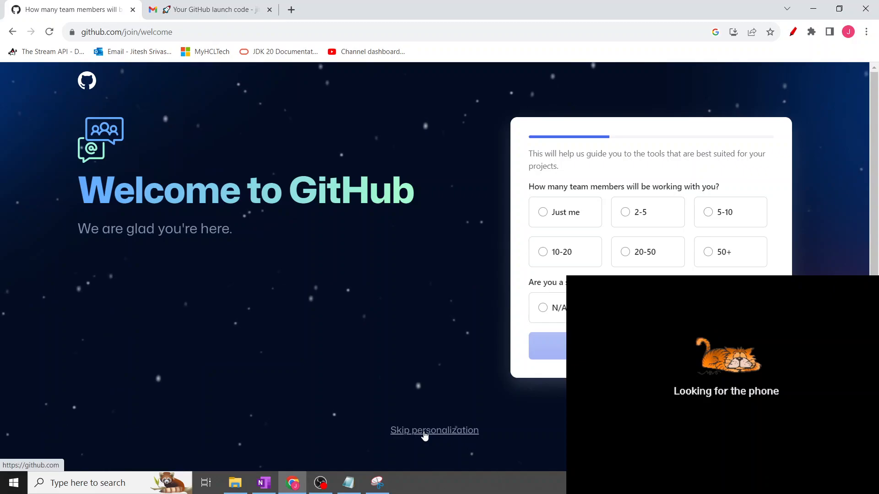
click(434, 430)
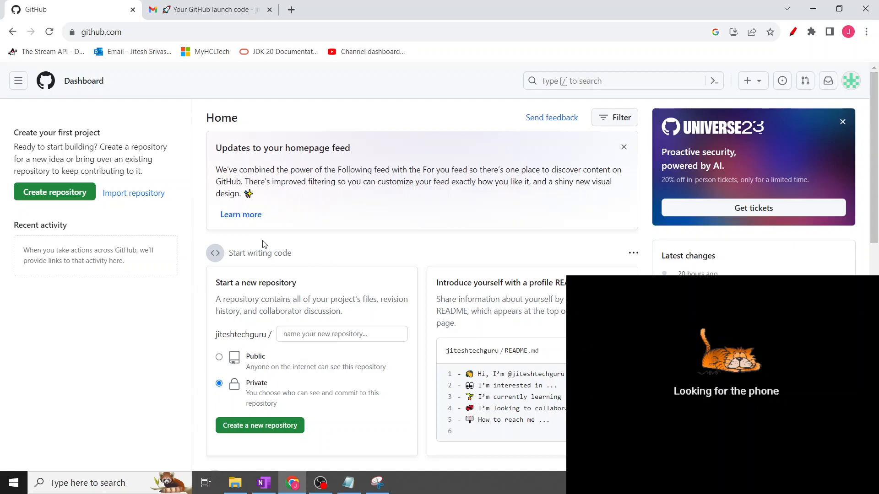
mouse_move(204, 227)
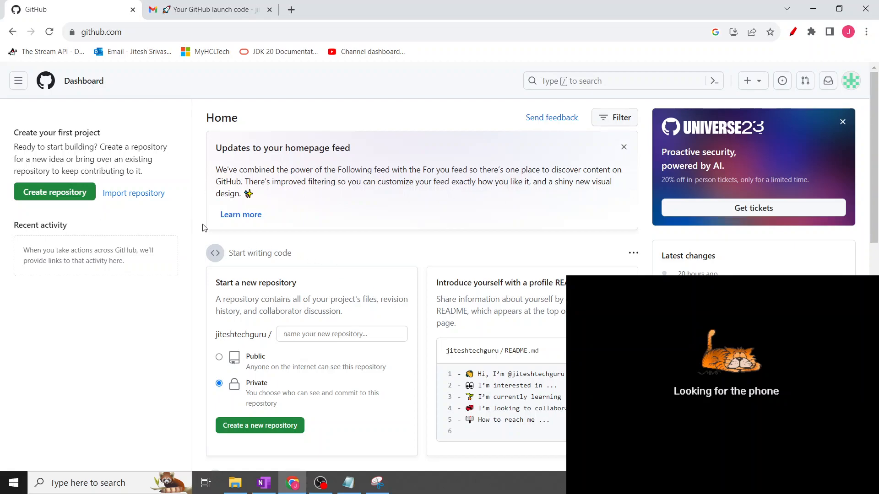
mouse_move(172, 197)
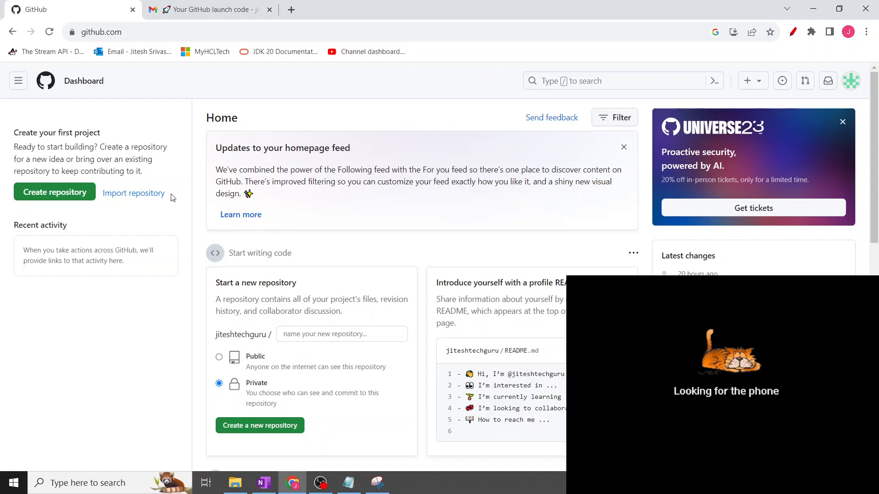
mouse_move(189, 161)
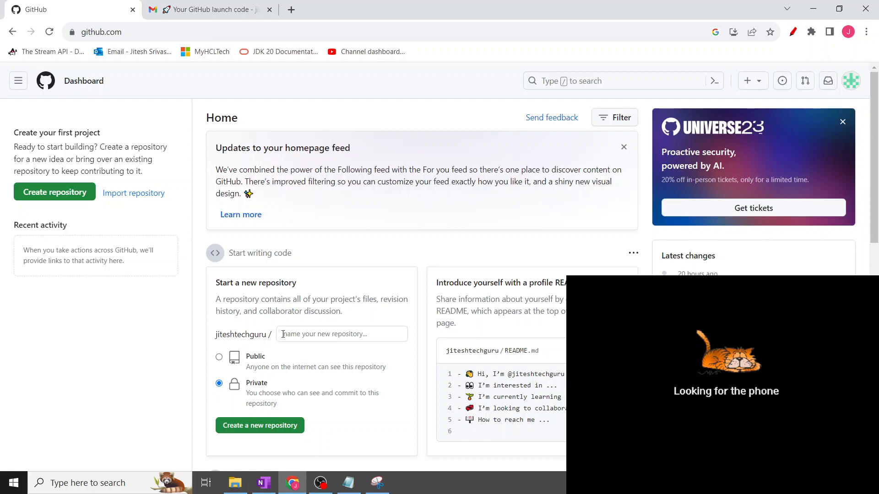
Step: From the dashboard's Create repository button, reach the full new repository form
click(341, 333)
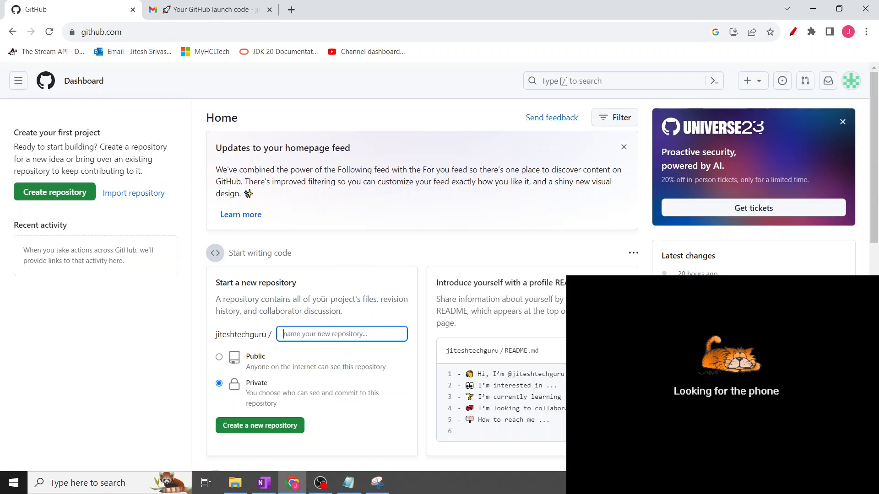
mouse_move(80, 217)
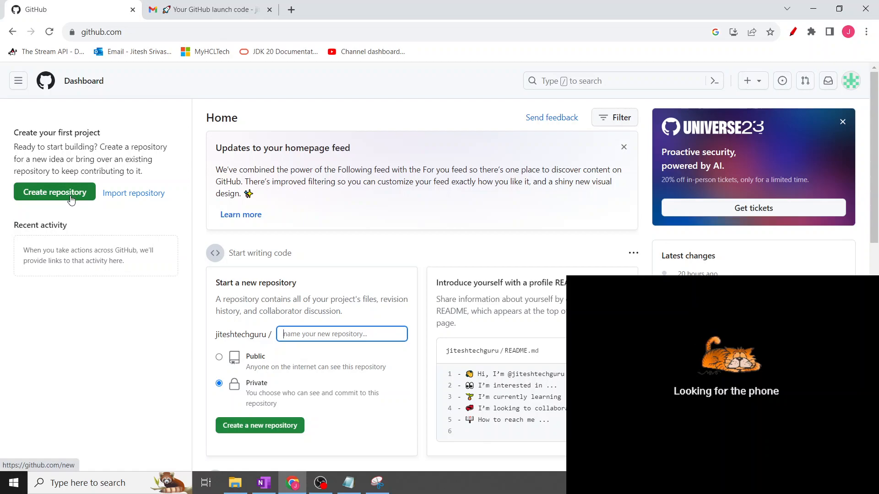
click(55, 192)
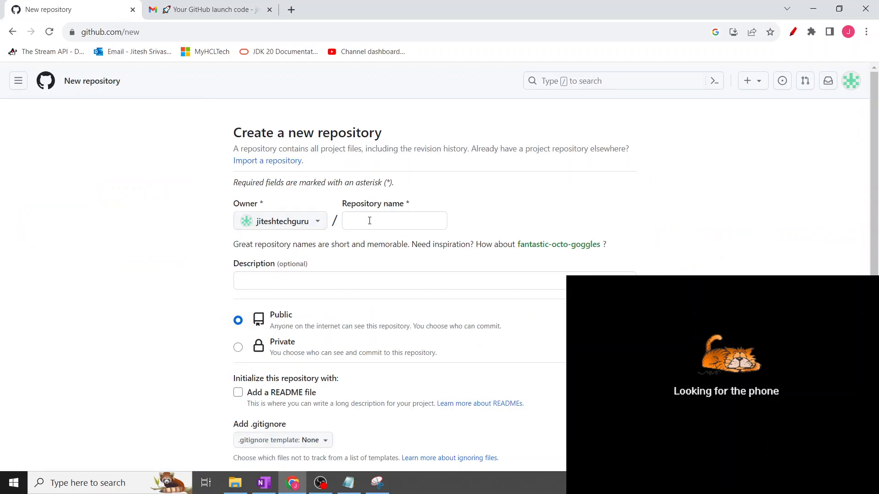
Step: Name the new repository shoool, keeping it Public
click(394, 221)
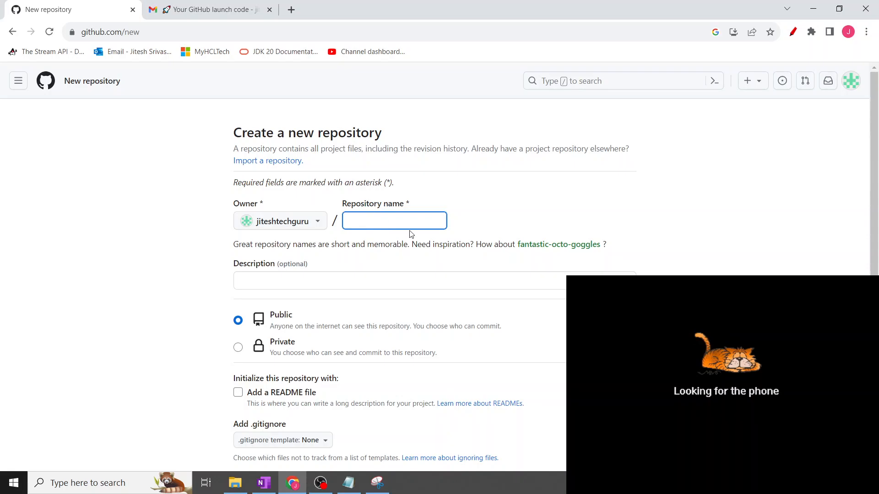
text(shoool)
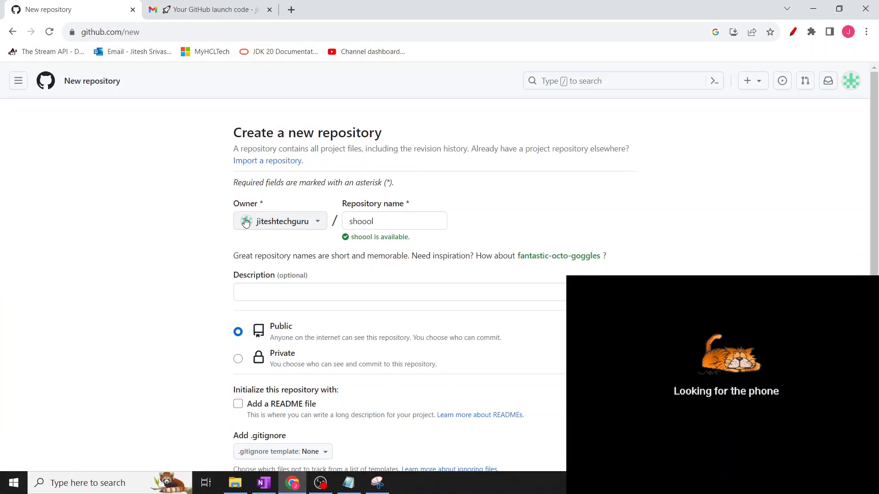
scroll(down, 3)
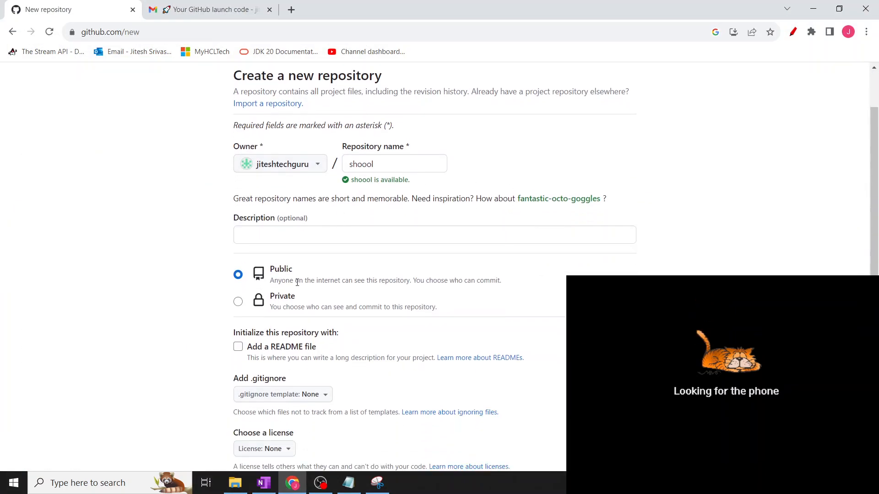
scroll(down, 3)
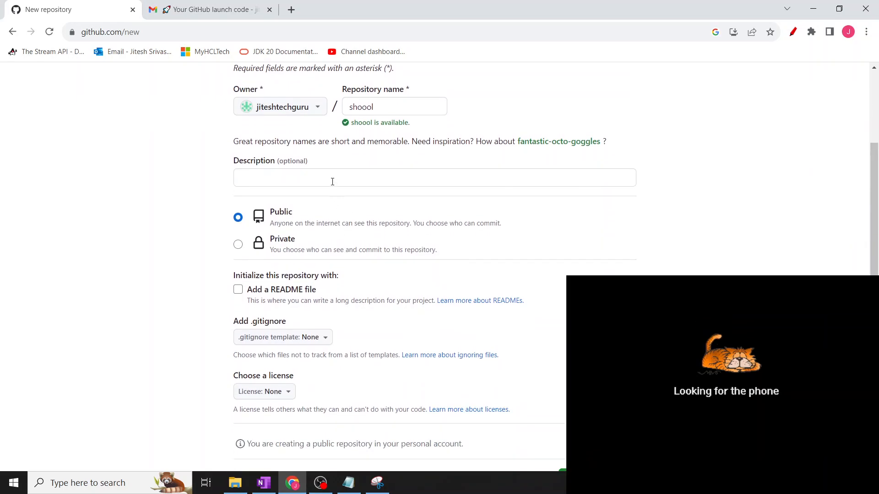
Step: Describe it as 'Spring boot Rest web application' and create the repository
text(Spring boot we)
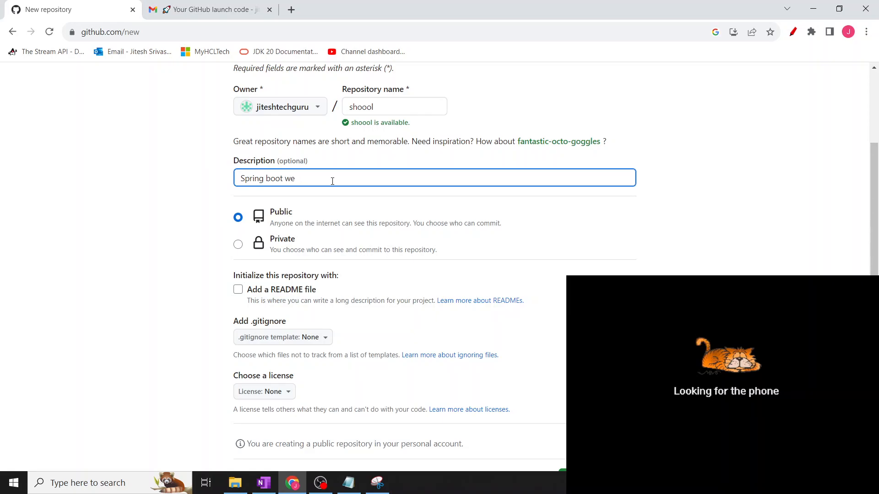
key(Backspace)
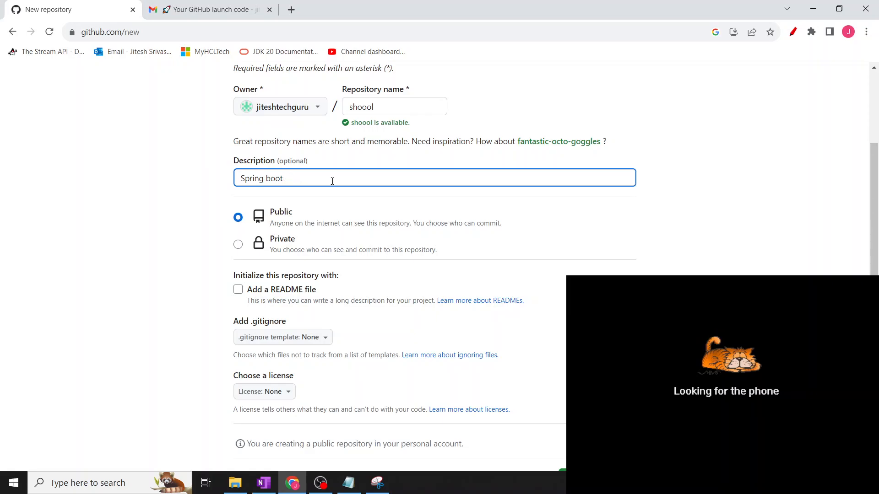
text(Rest)
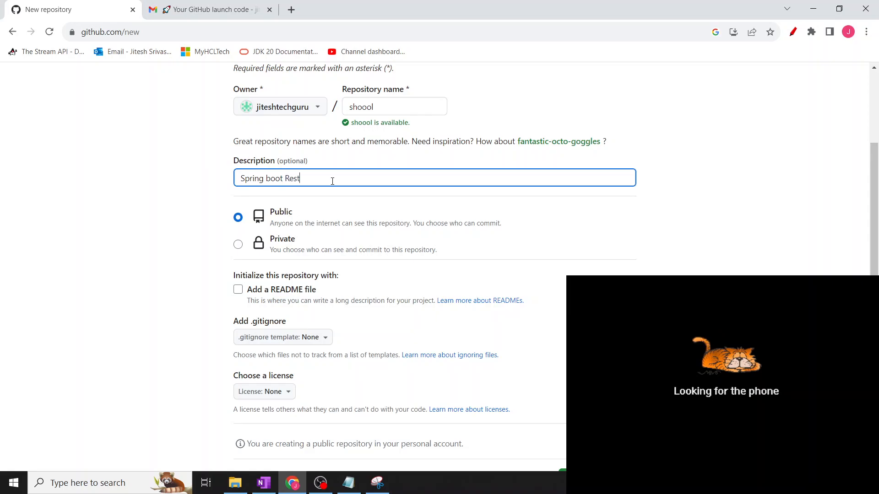
text(web)
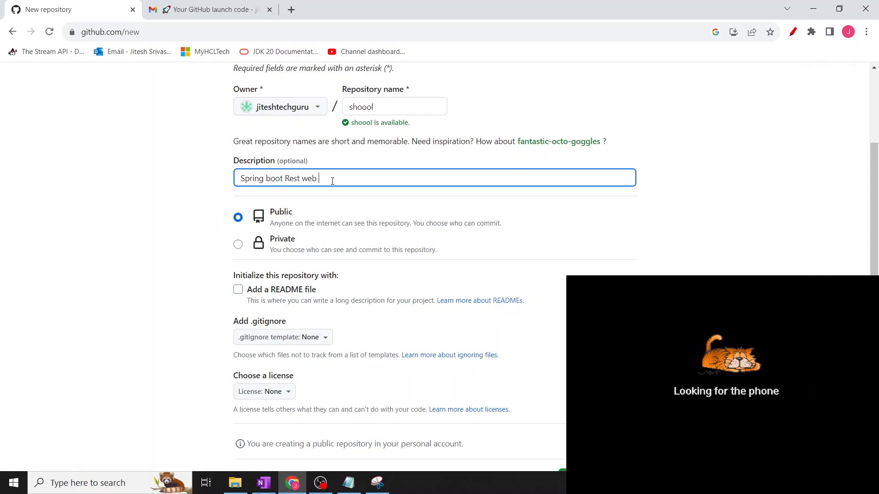
text(application)
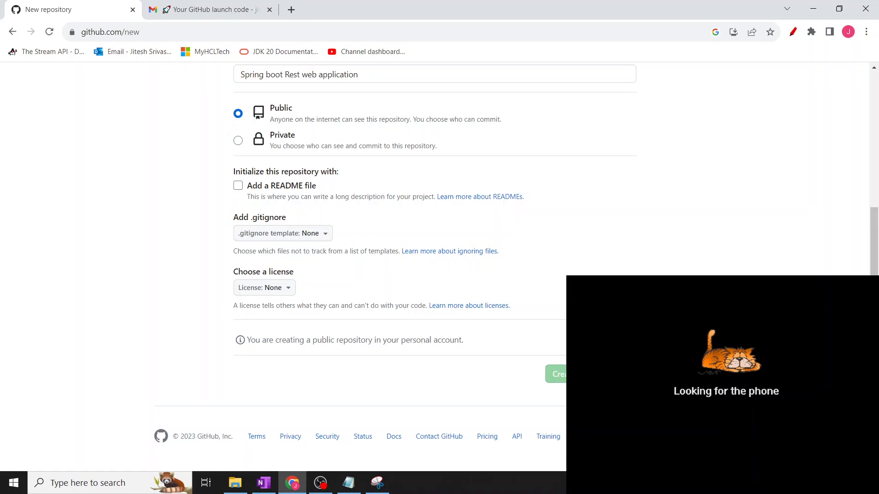
click(560, 374)
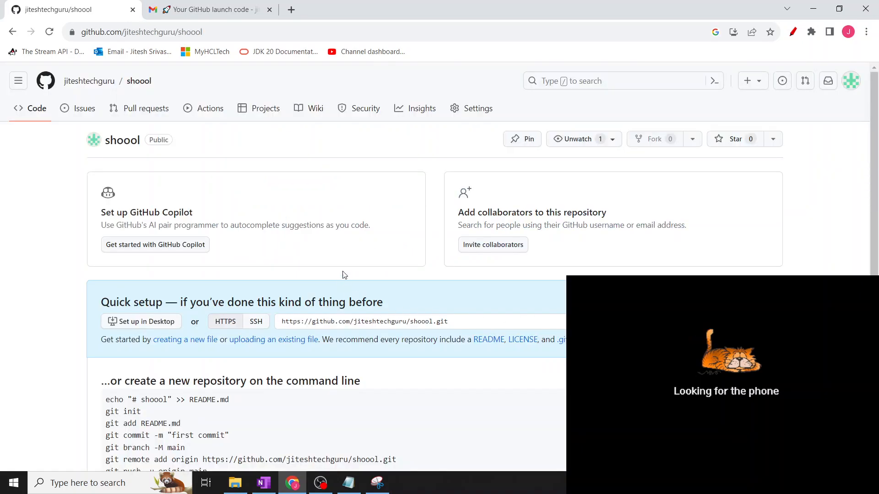
Step: Select the command-line blocks for creating a new repository and pushing an existing one
scroll(down, 3)
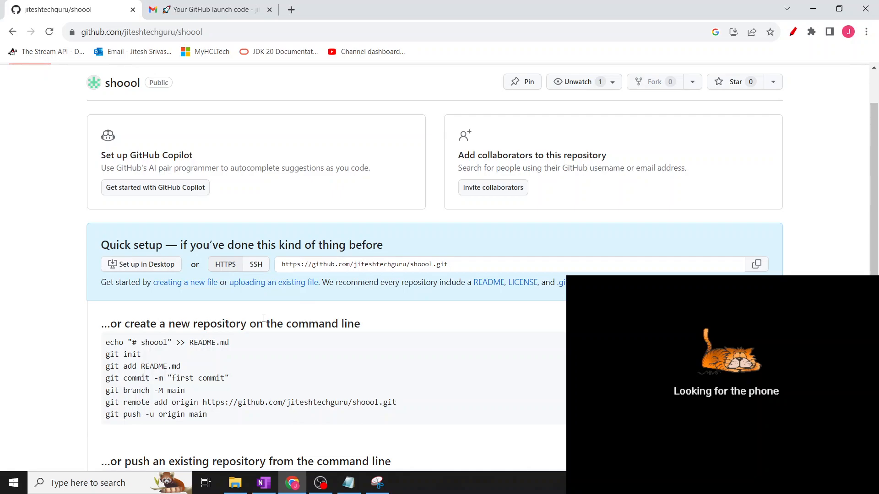
scroll(down, 3)
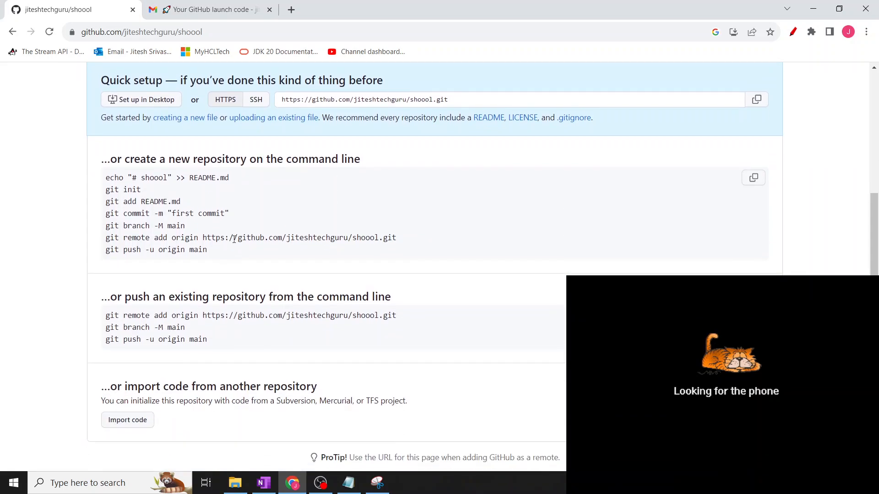
scroll(down, 3)
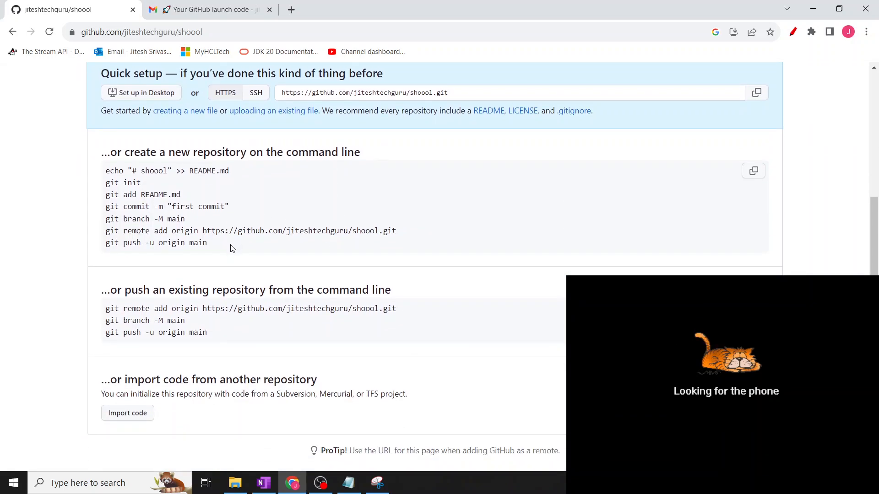
mouse_move(228, 251)
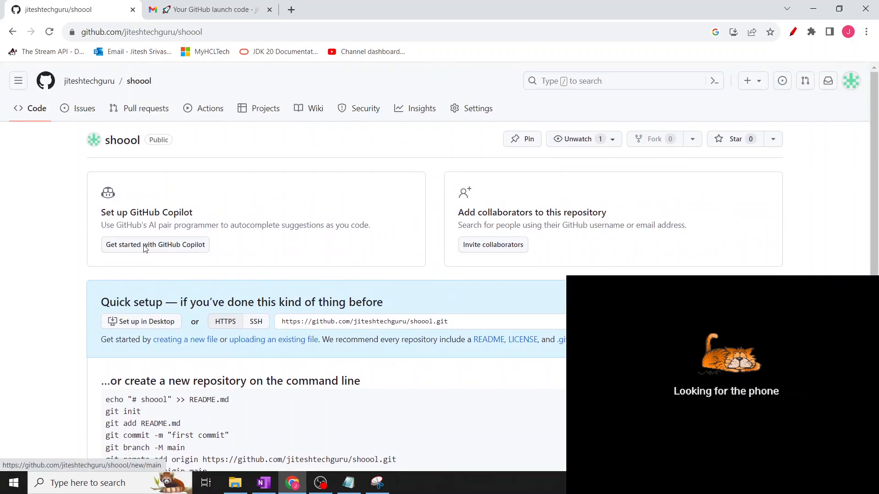
scroll(down, 3)
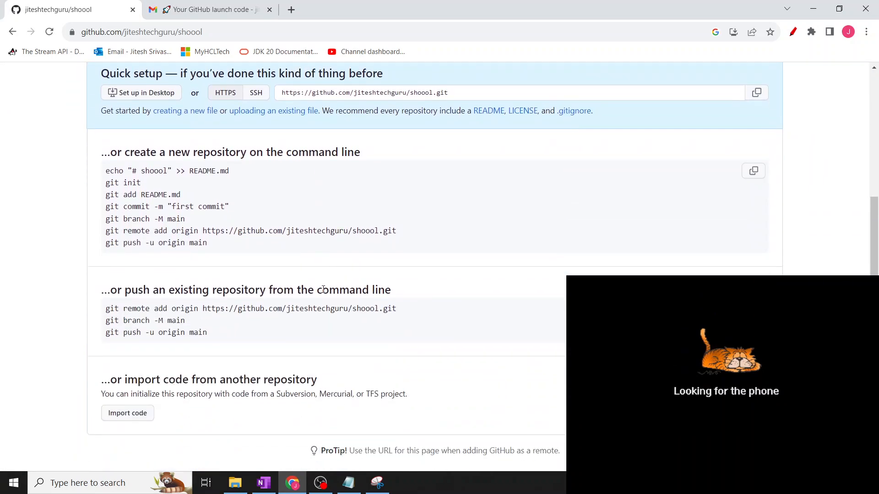
drag(105, 170, 206, 242)
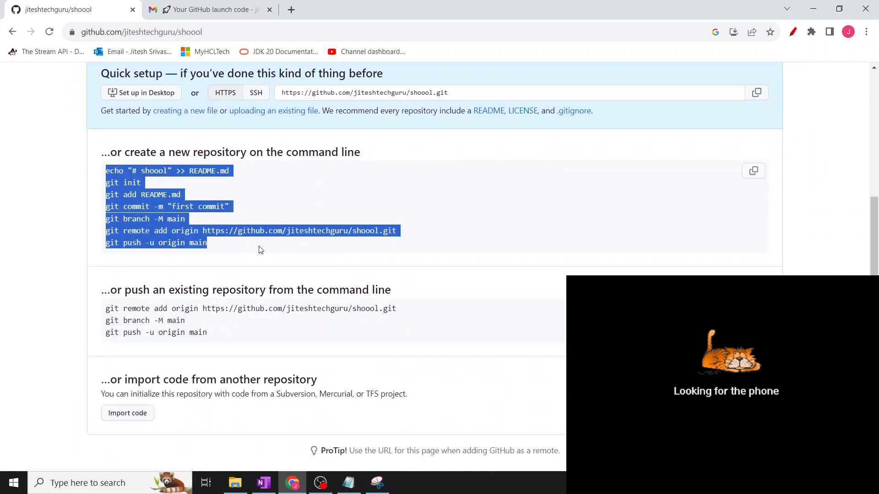
drag(121, 308, 207, 332)
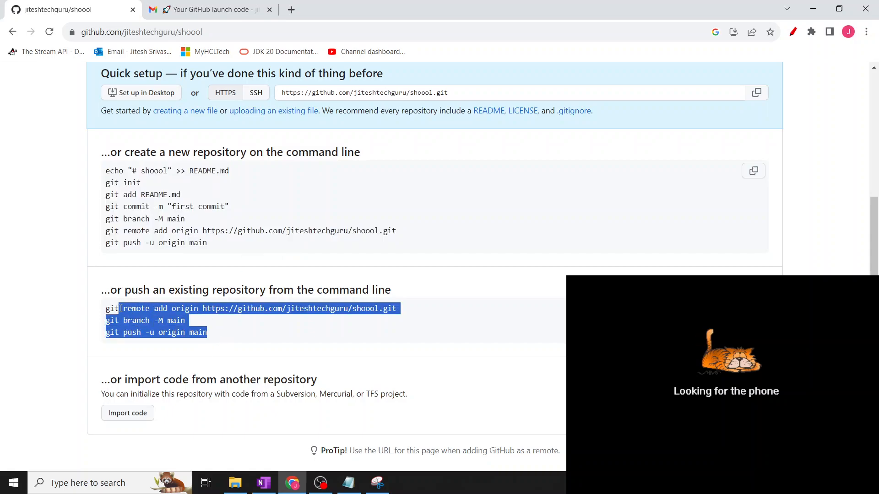